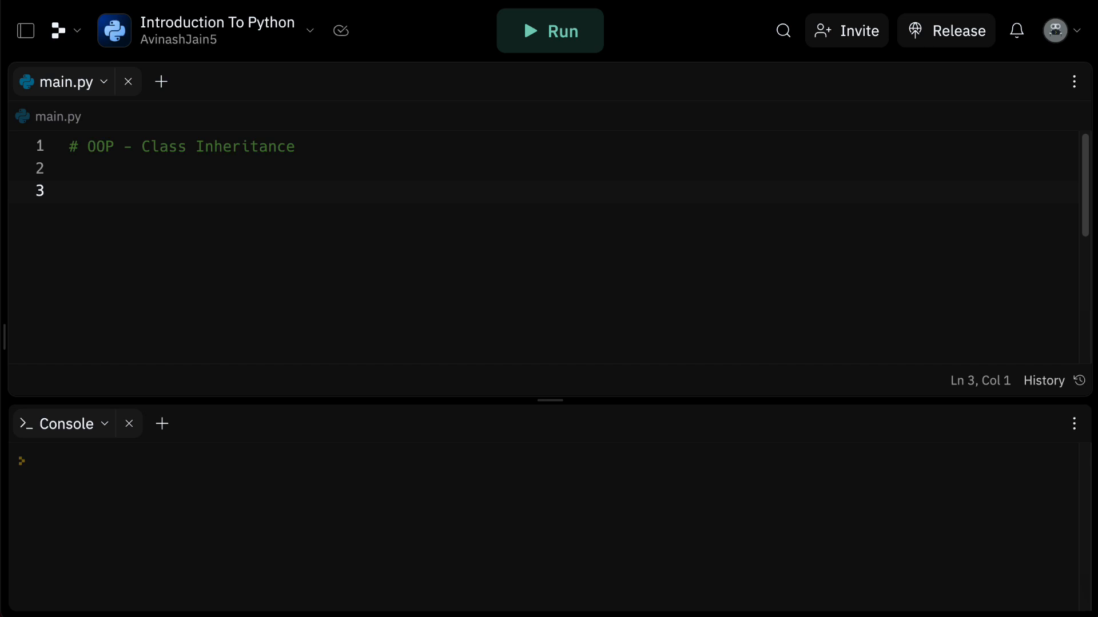
Add the planning comment '# Base model - engine, wheels, etc.' on line 3.
left_click(69, 191)
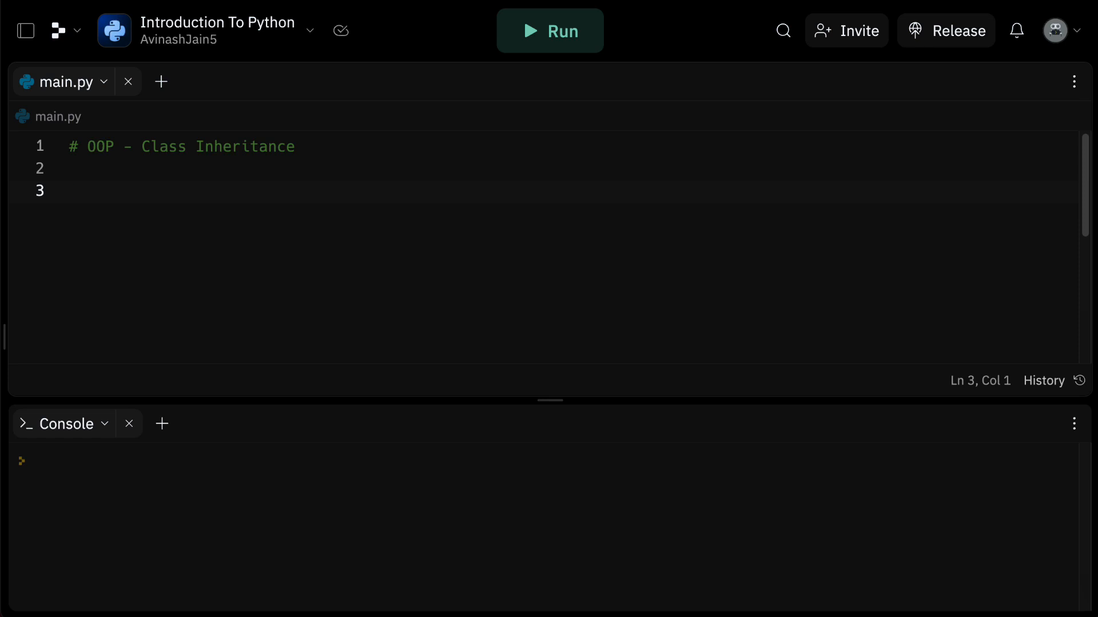
left_click(69, 191)
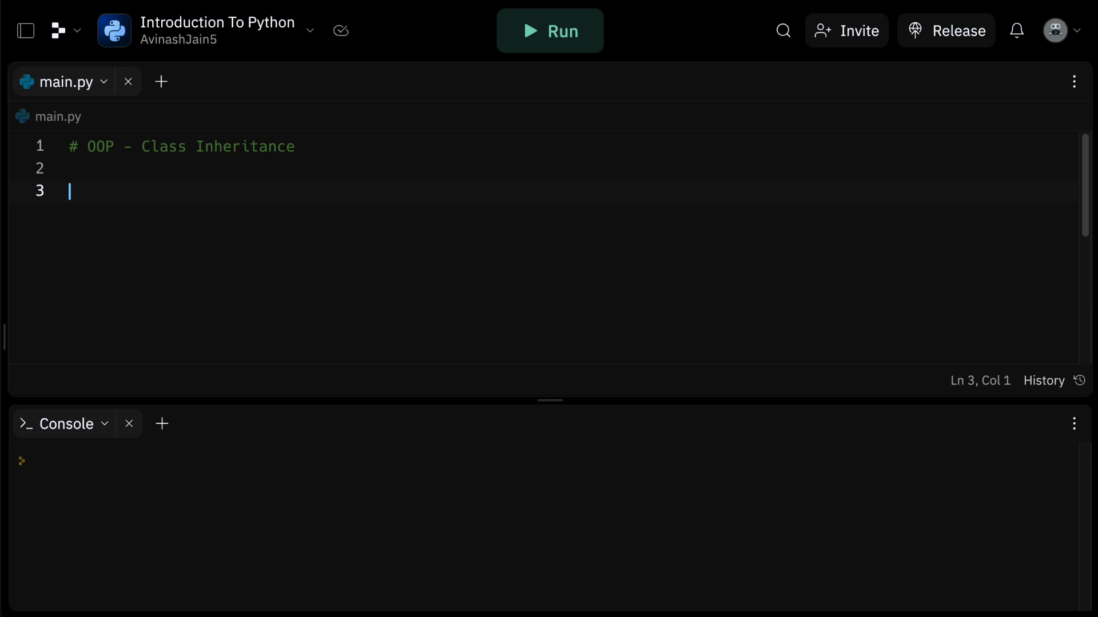
type("# Base model")
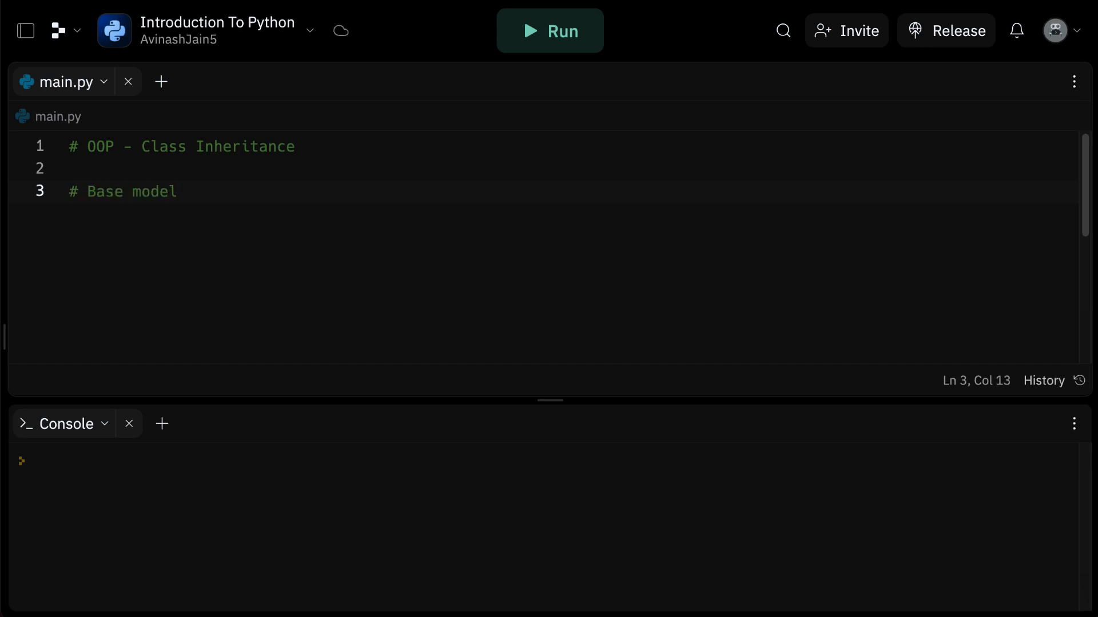
type("- engine, wheels")
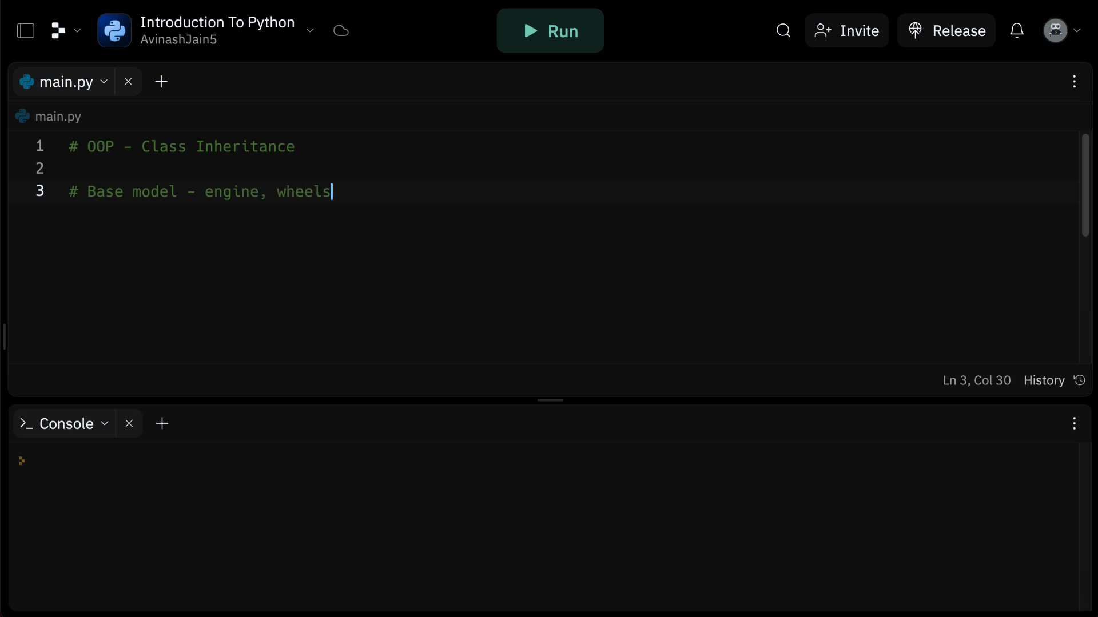
type(", etc.")
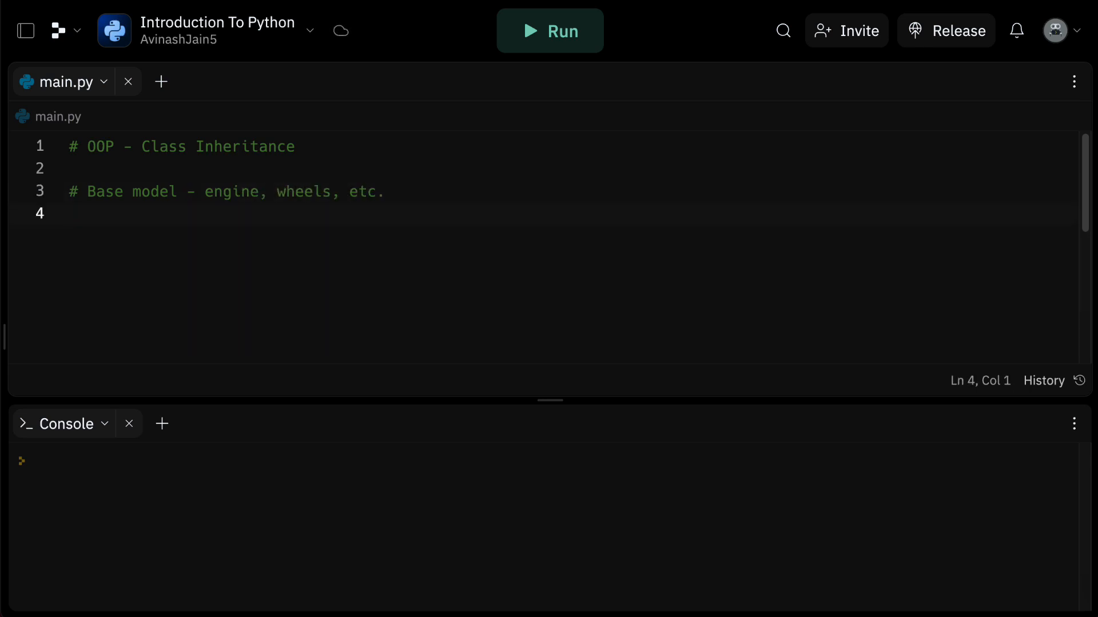
Add the second comment '# Sports model - powerful engine...' on the next line.
type("# Spo")
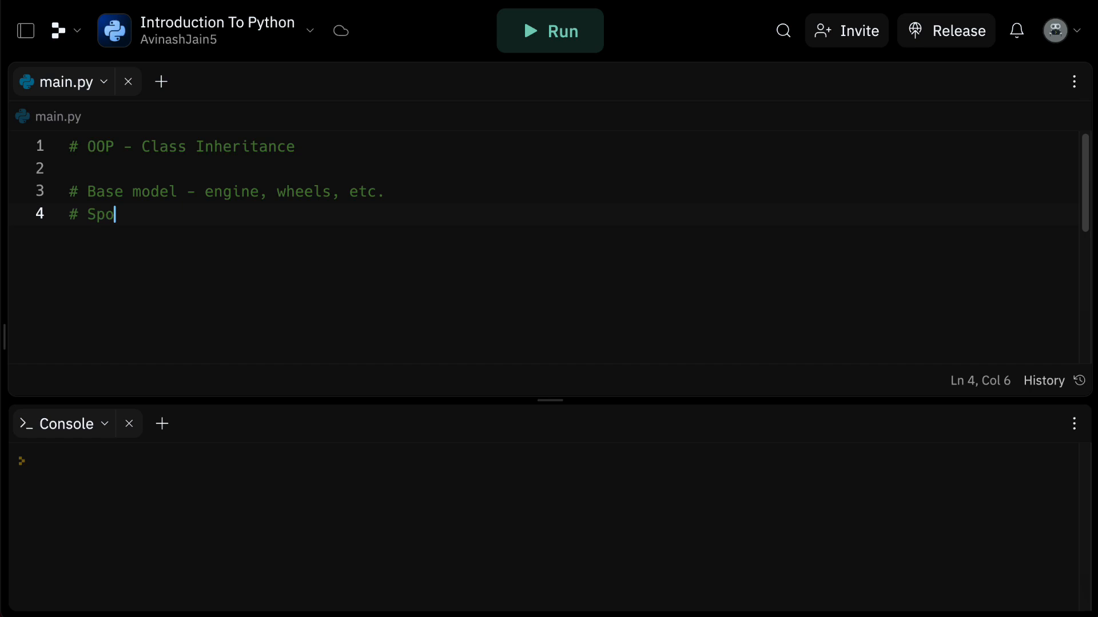
type("rts model -")
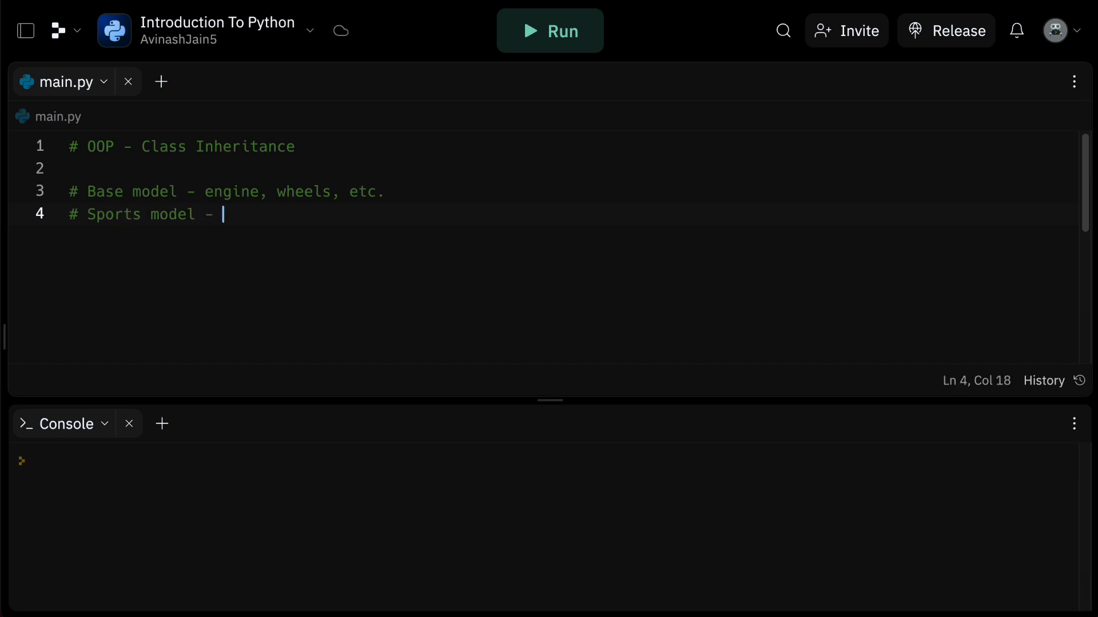
type("powerful engine,")
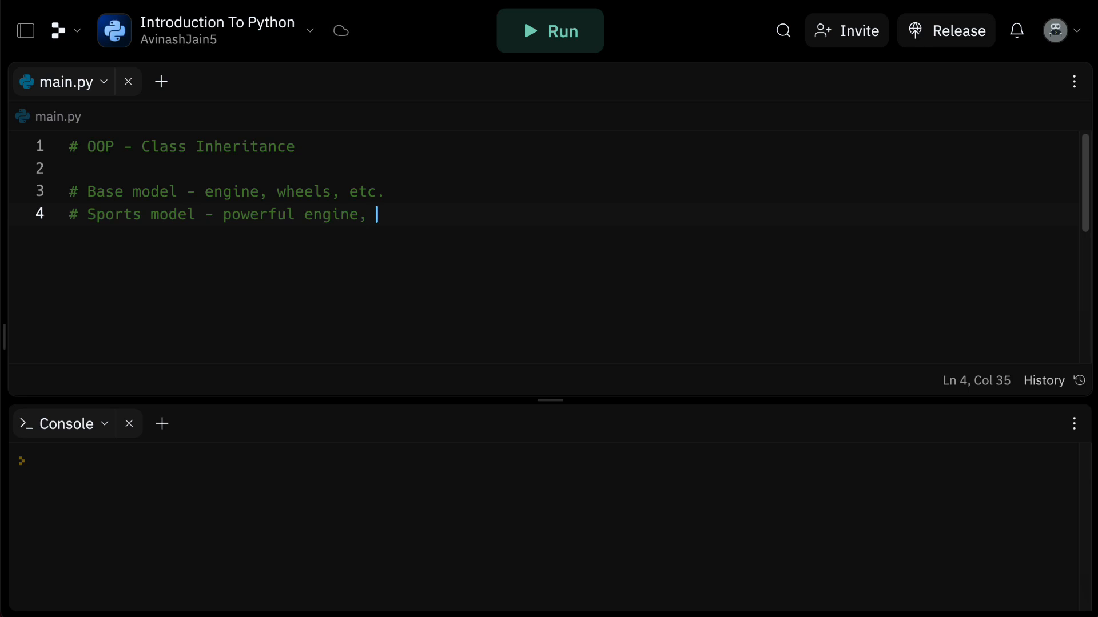
type("...")
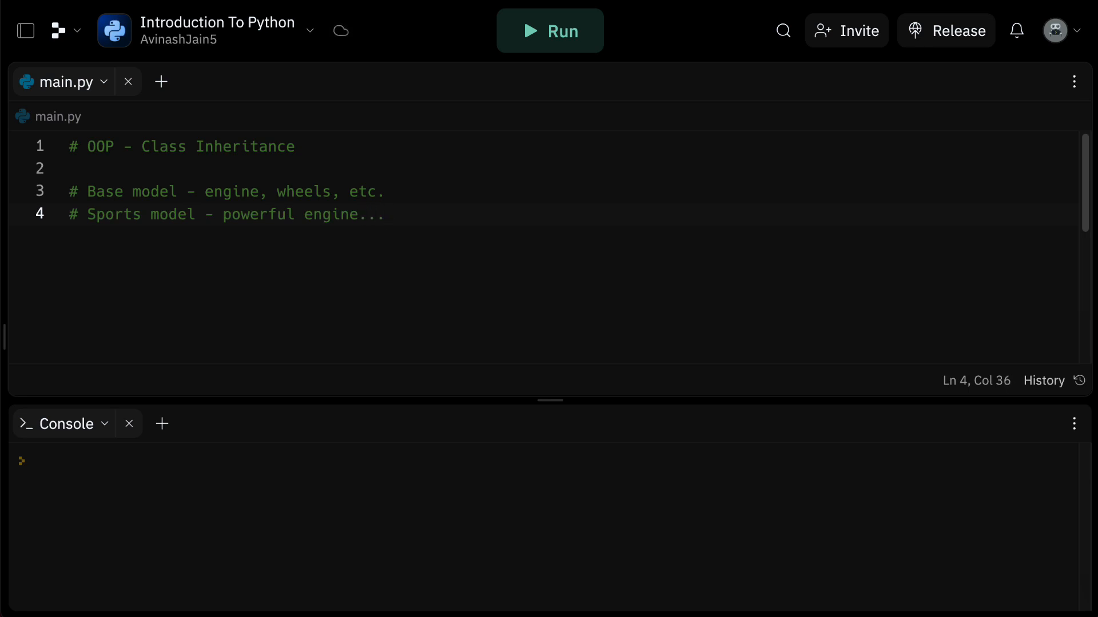
left_click(383, 215)
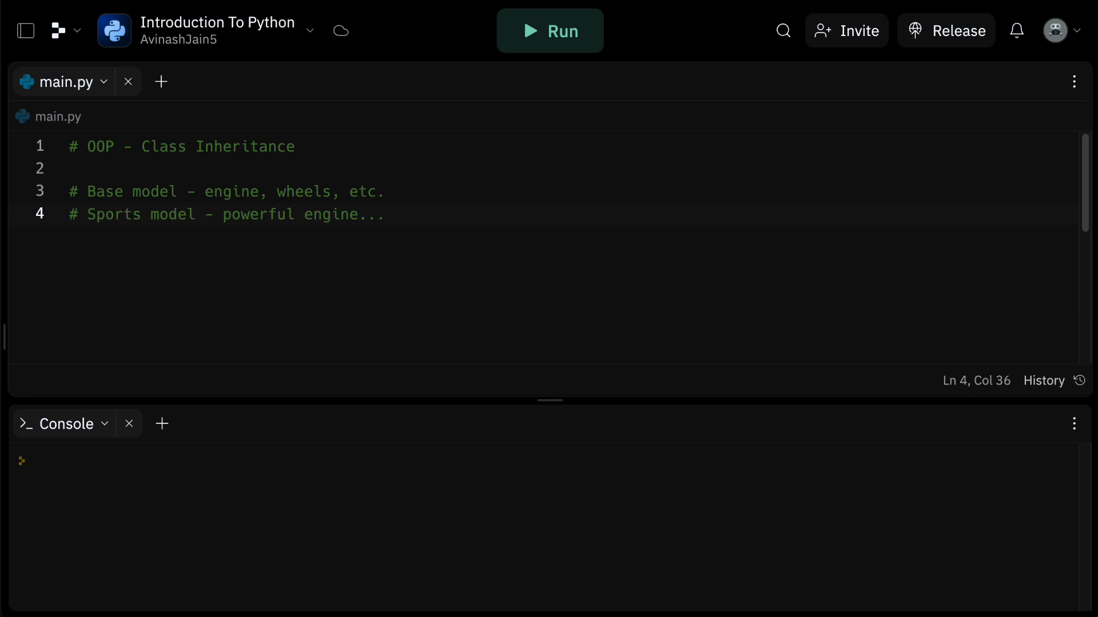
Define class Car with __init__ setting self.wheels = 4 and self.seats = 5.
left_click(384, 214)
type("class Car:")
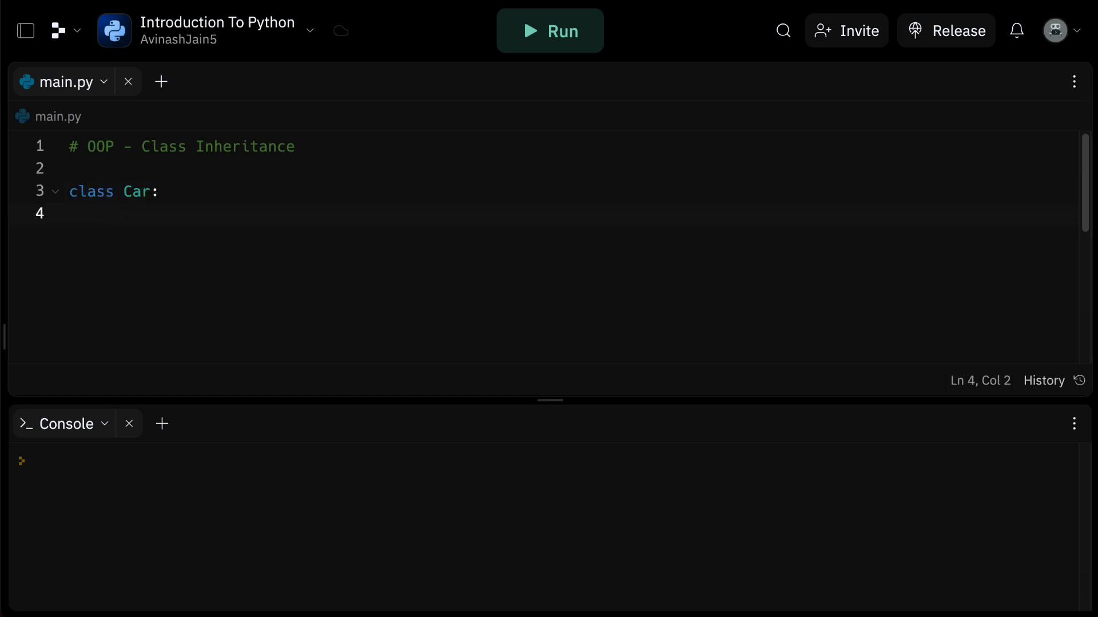
type("def __init__(self):")
type("self.s")
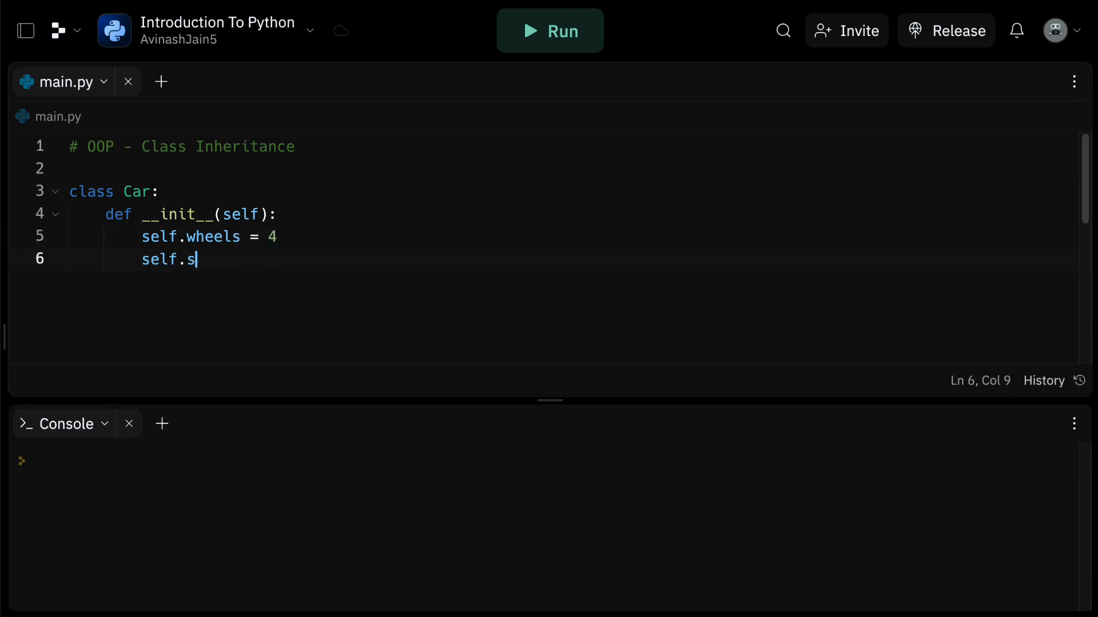
type("eats = 5")
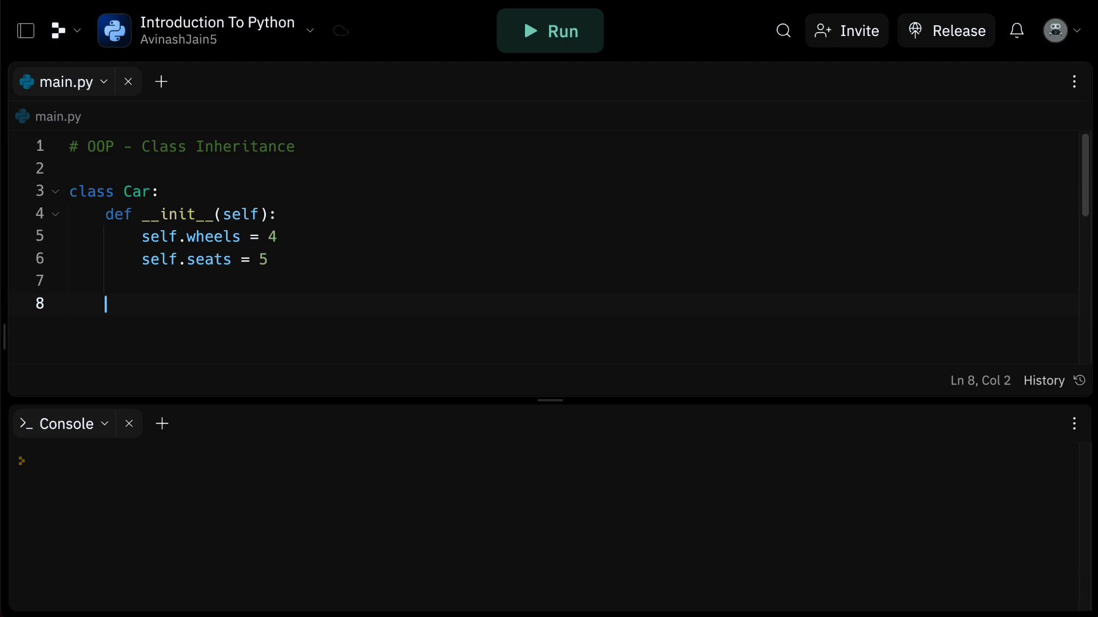
Add a drive(self) method to Car printing "Driving a car...".
type("def")
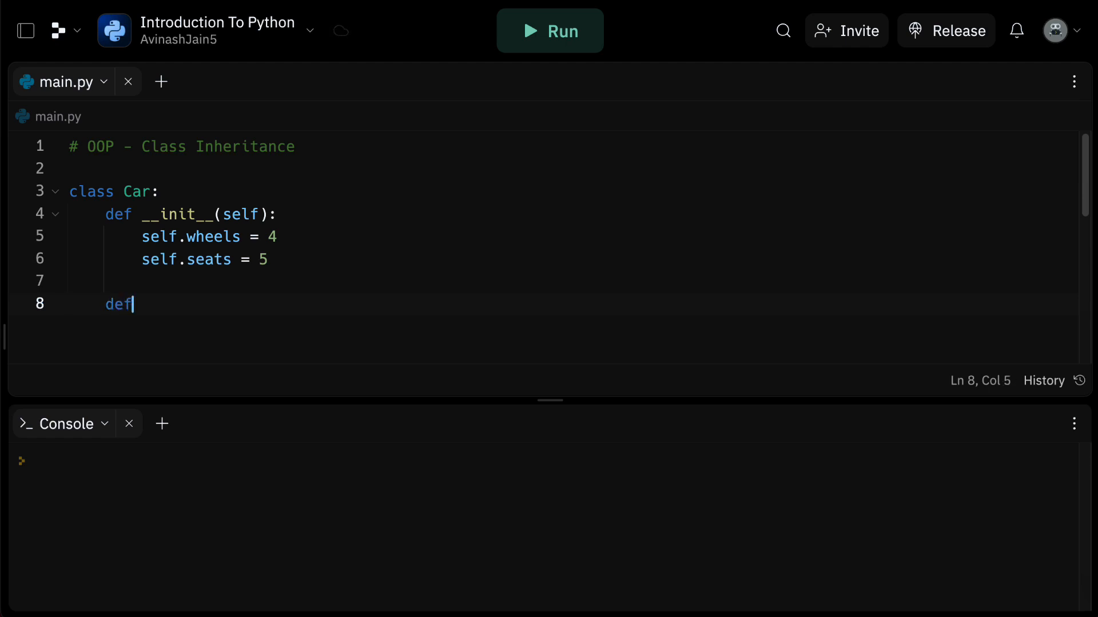
type("drive")
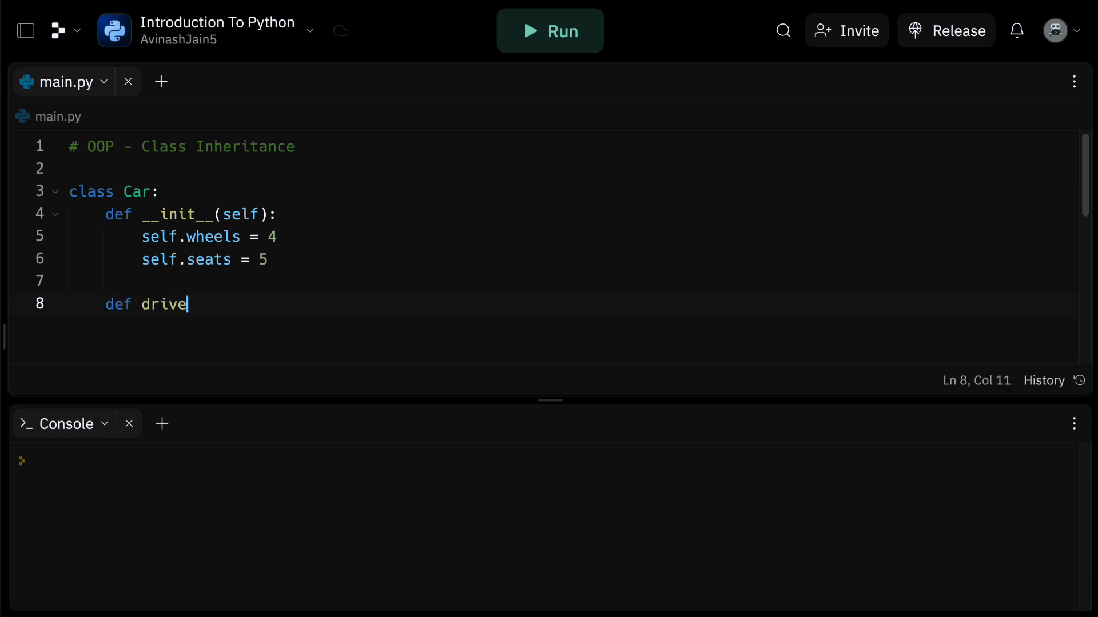
type("(self):")
type("print")
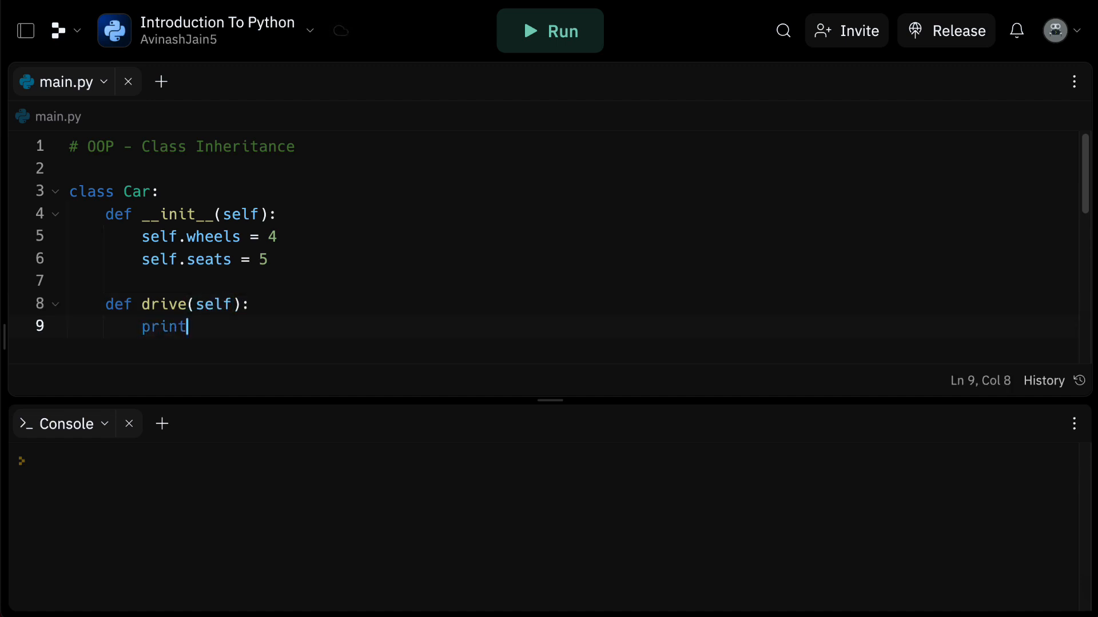
type("(\"Driving \")")
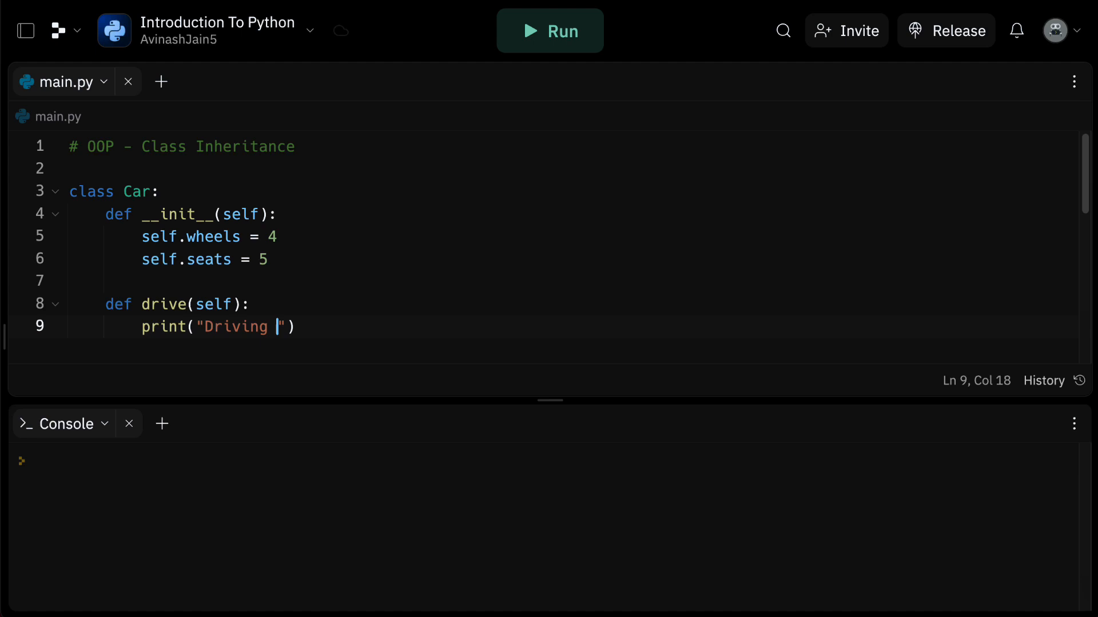
type("a car...")
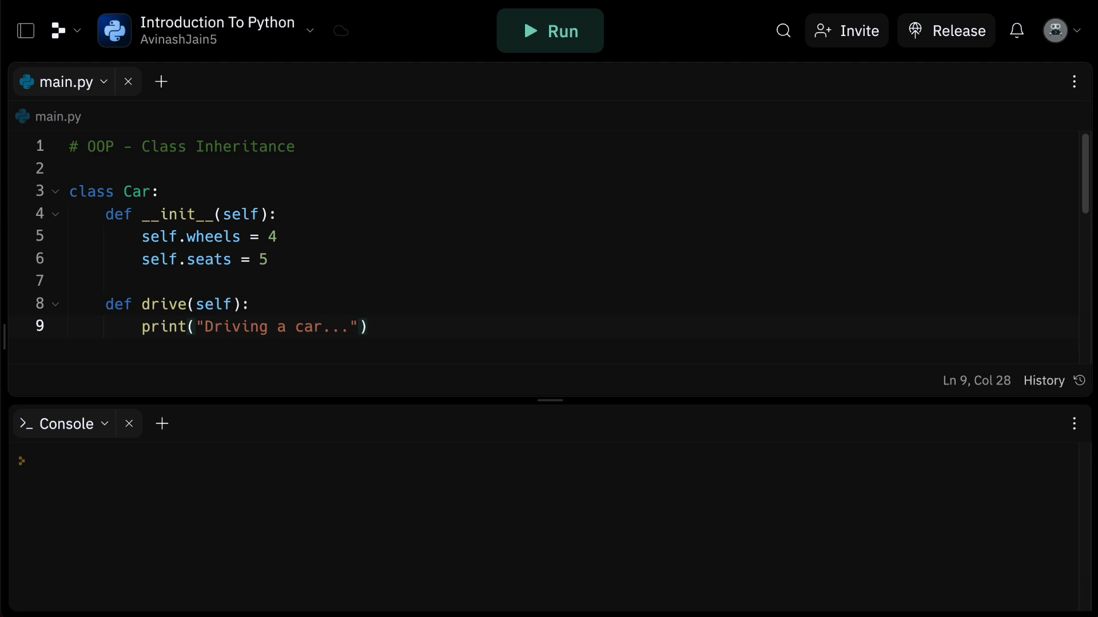
left_click(367, 327)
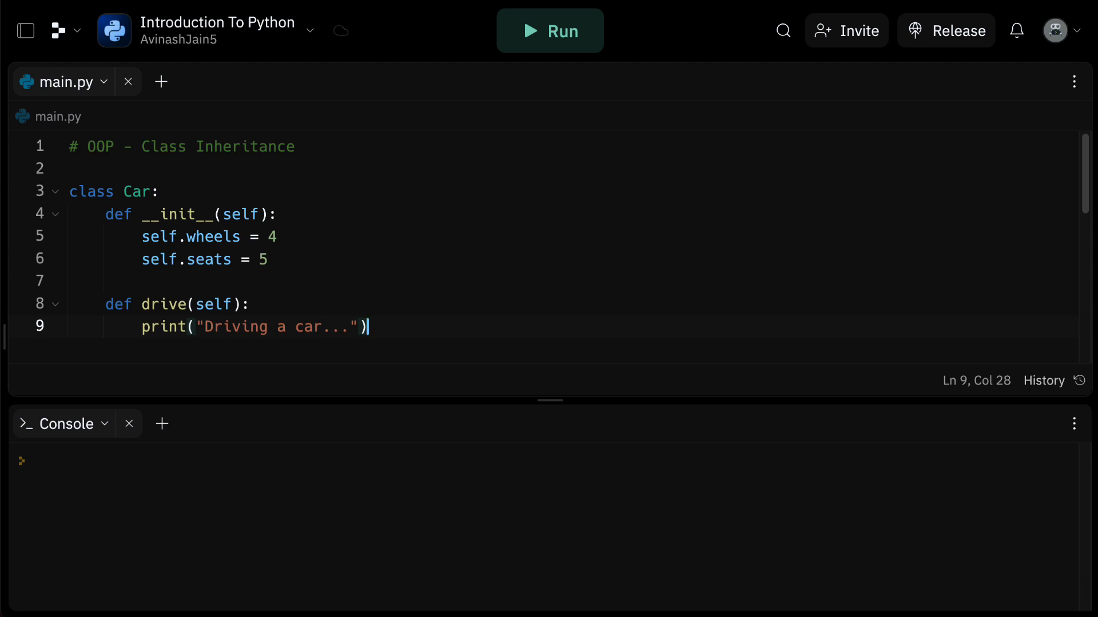
Create a myCar = Car() instance and call myCar.drive() below the class.
key("enter")
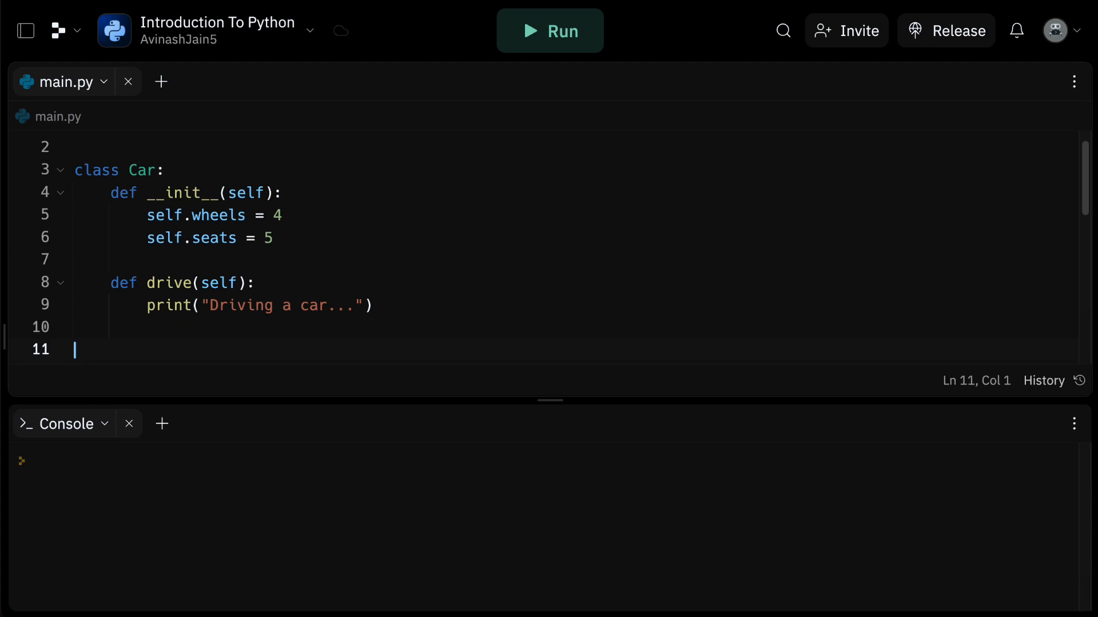
type("myCar = Car()")
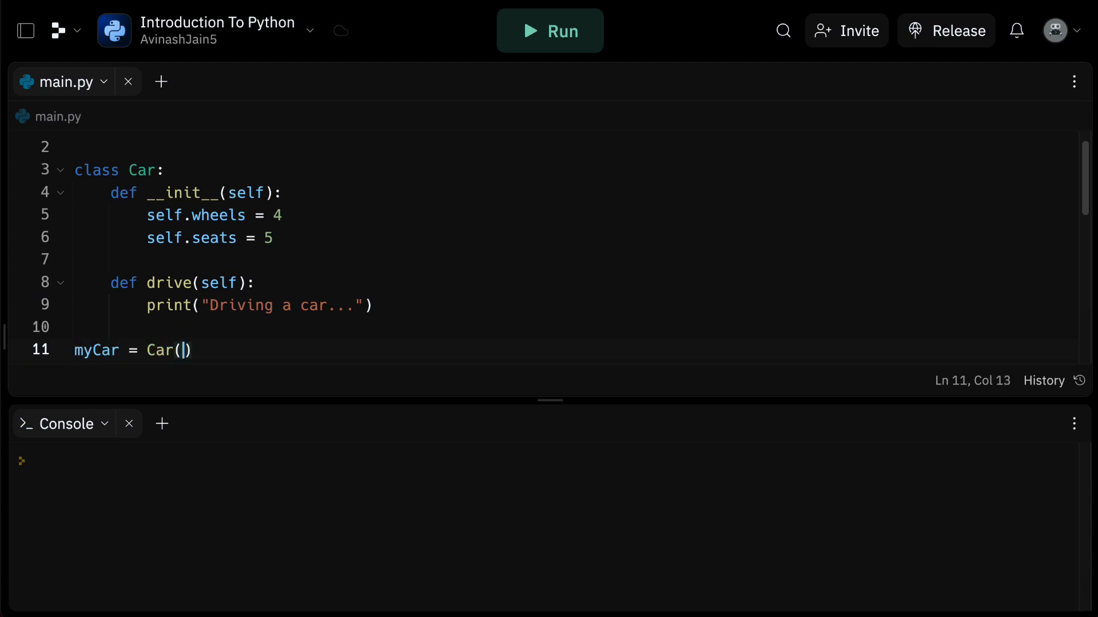
type("my")
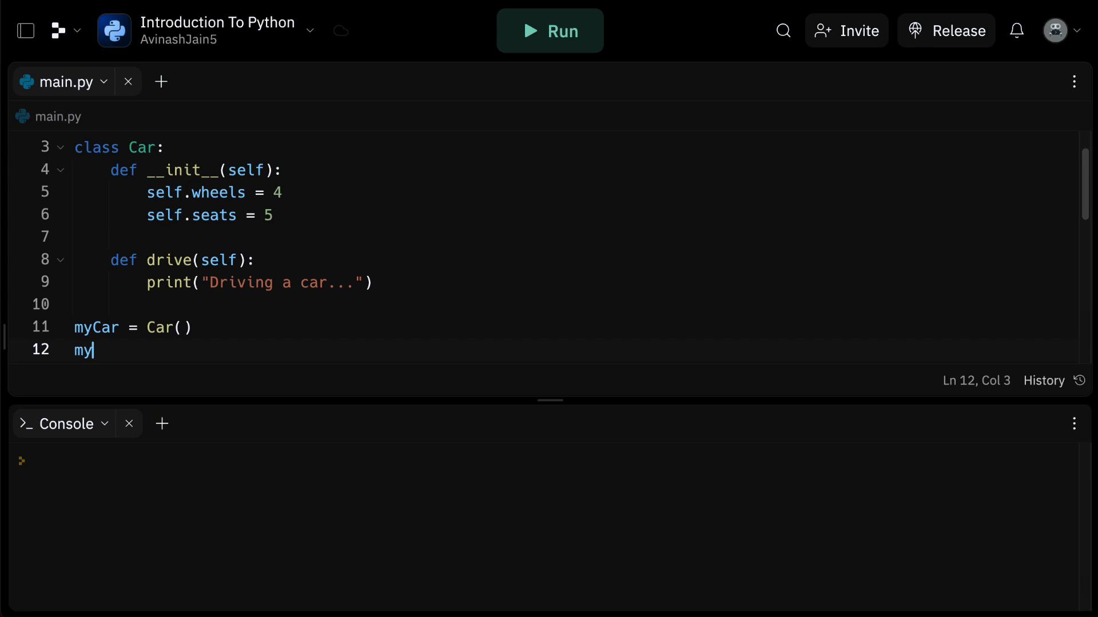
type("Car.drive()")
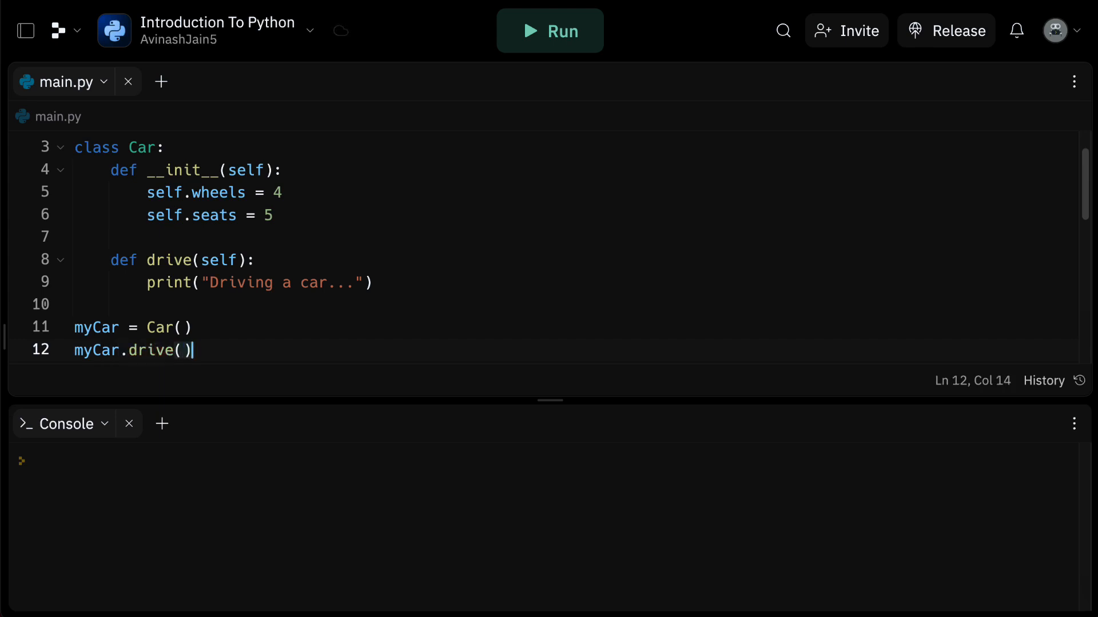
Run main.py to print 'Driving a car...' and open space for a new class.
left_click(550, 30)
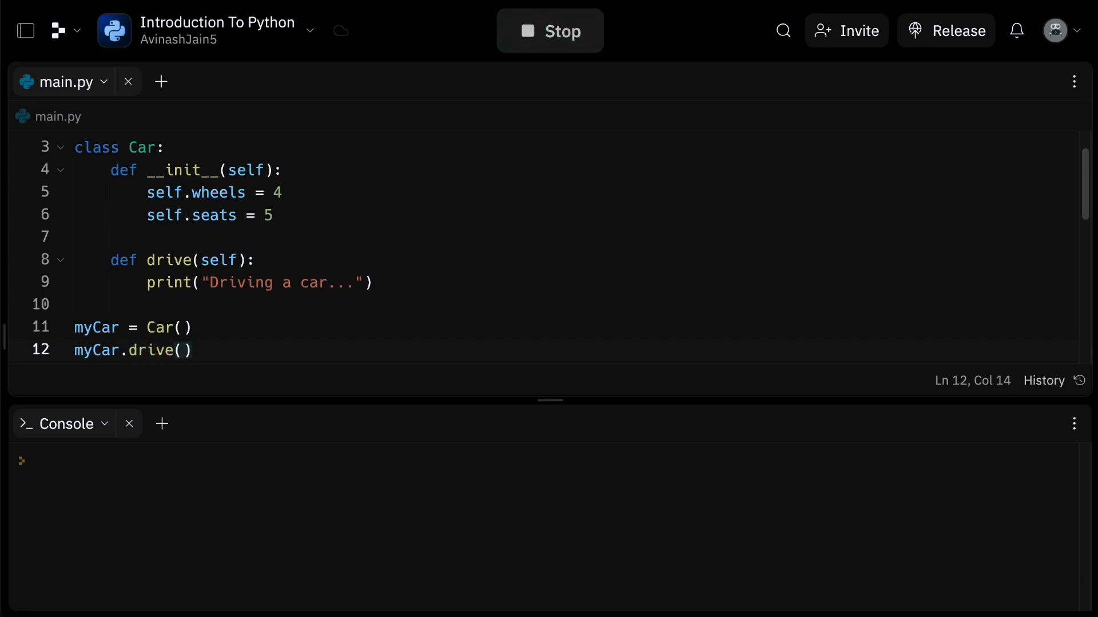
left_click(549, 30)
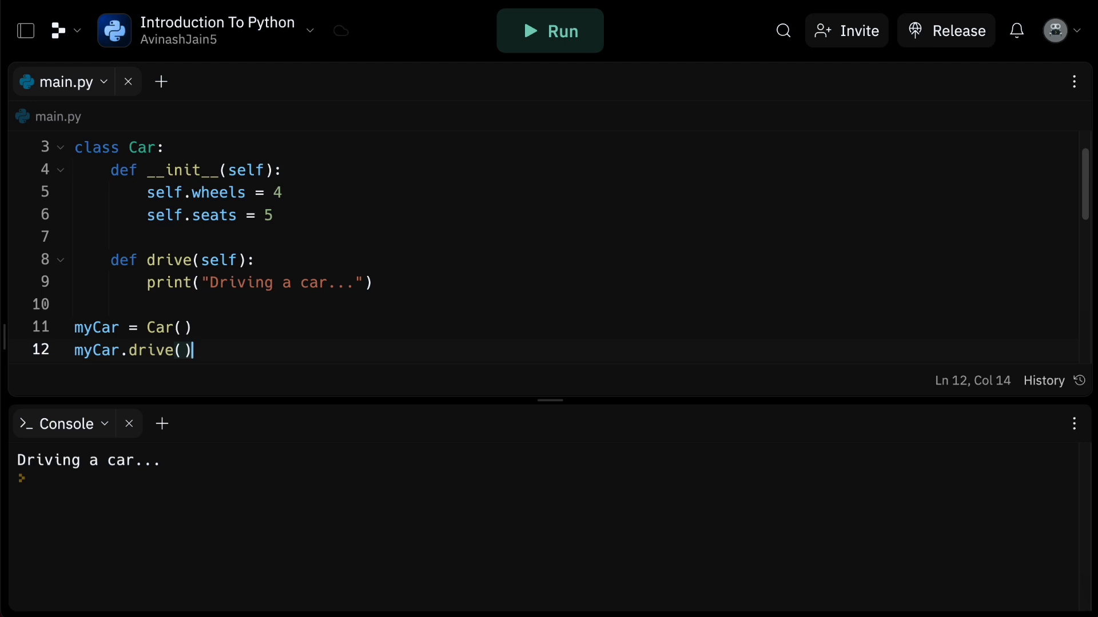
key("enter")
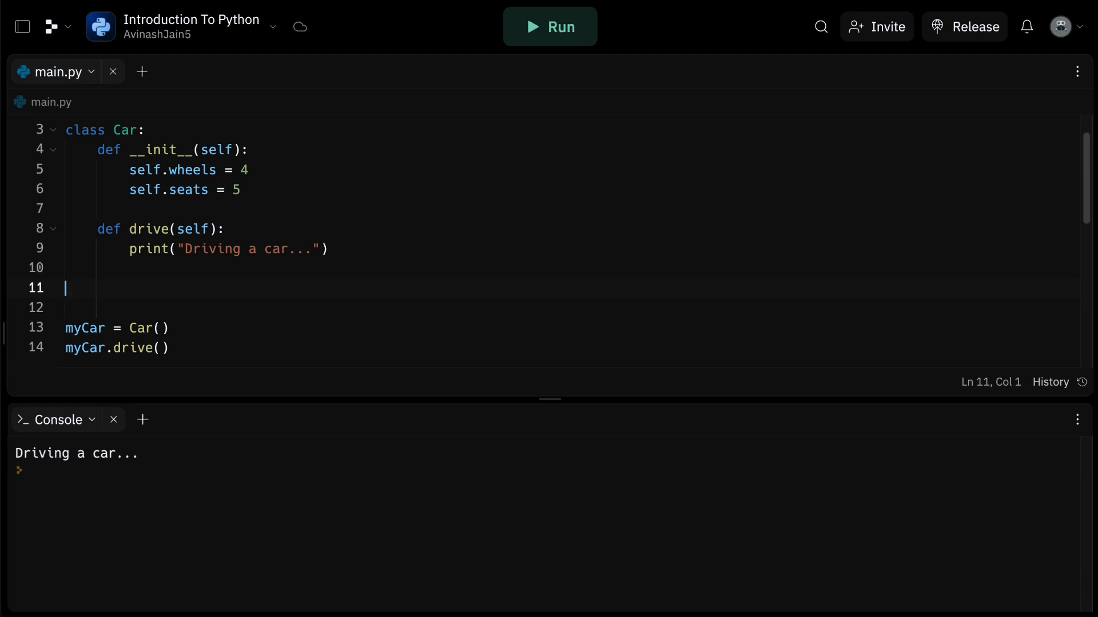
Declare class SportsCar(Car) inheriting from the Car base class.
type("c")
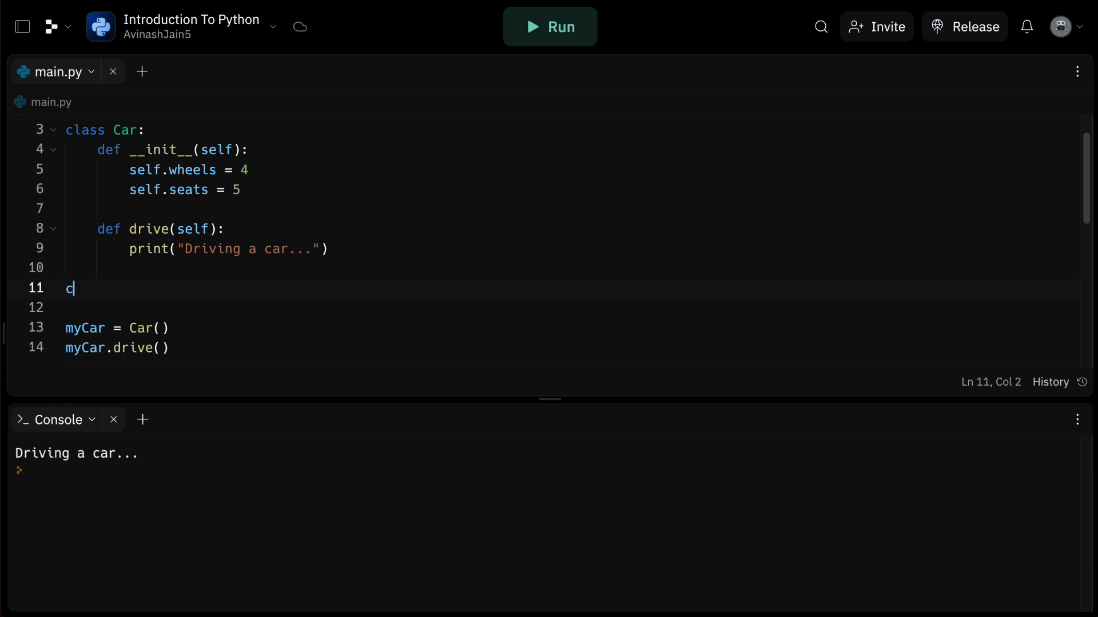
type("las")
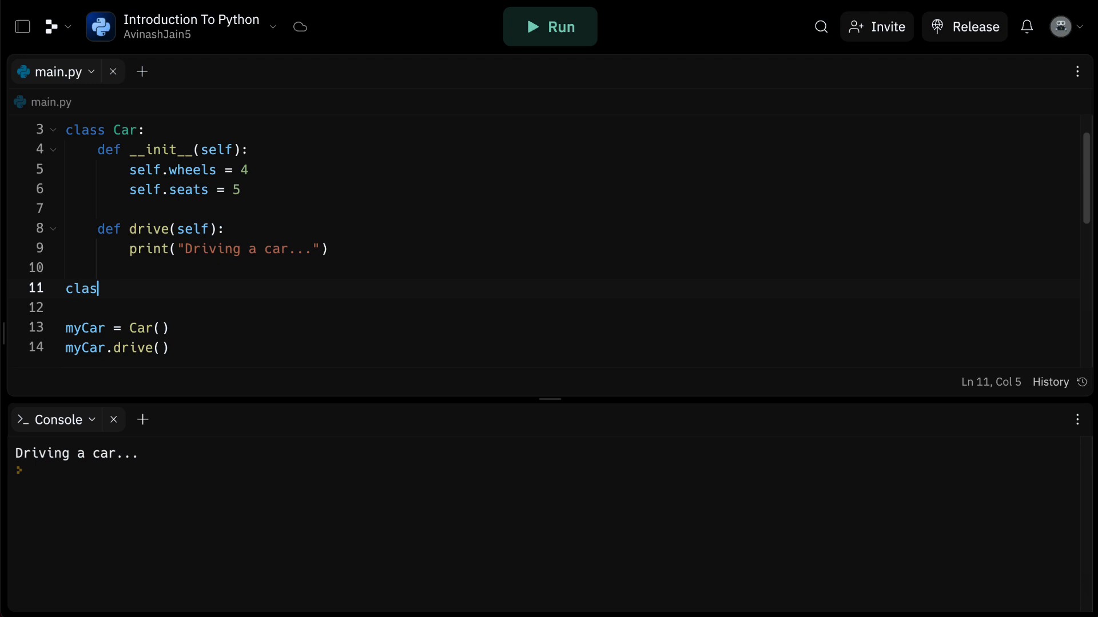
type("s")
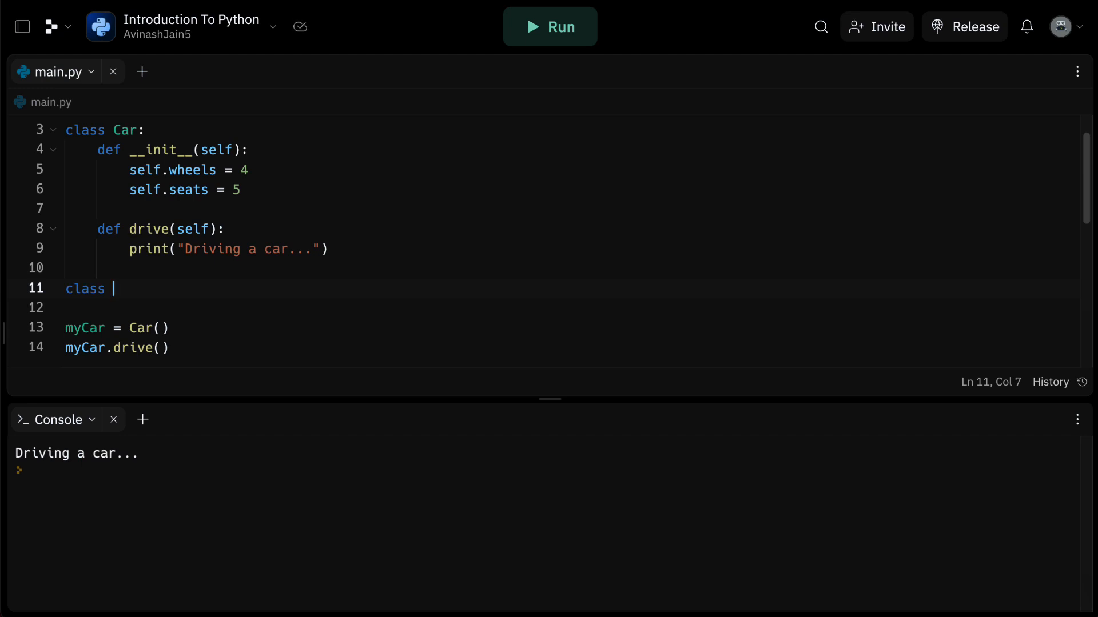
type("SportsC")
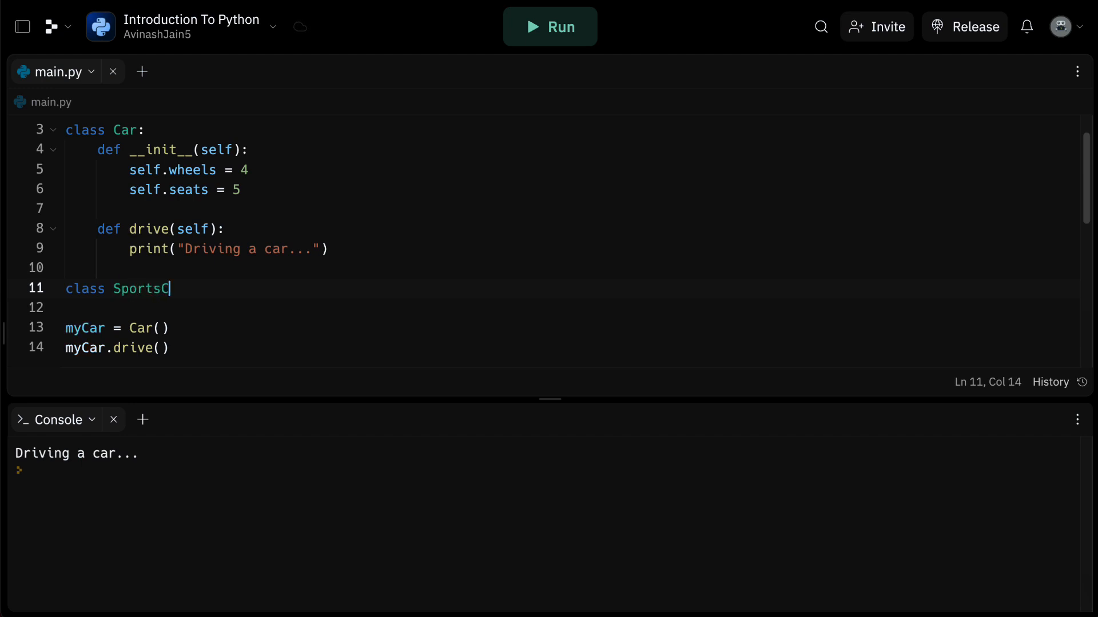
type("ar()")
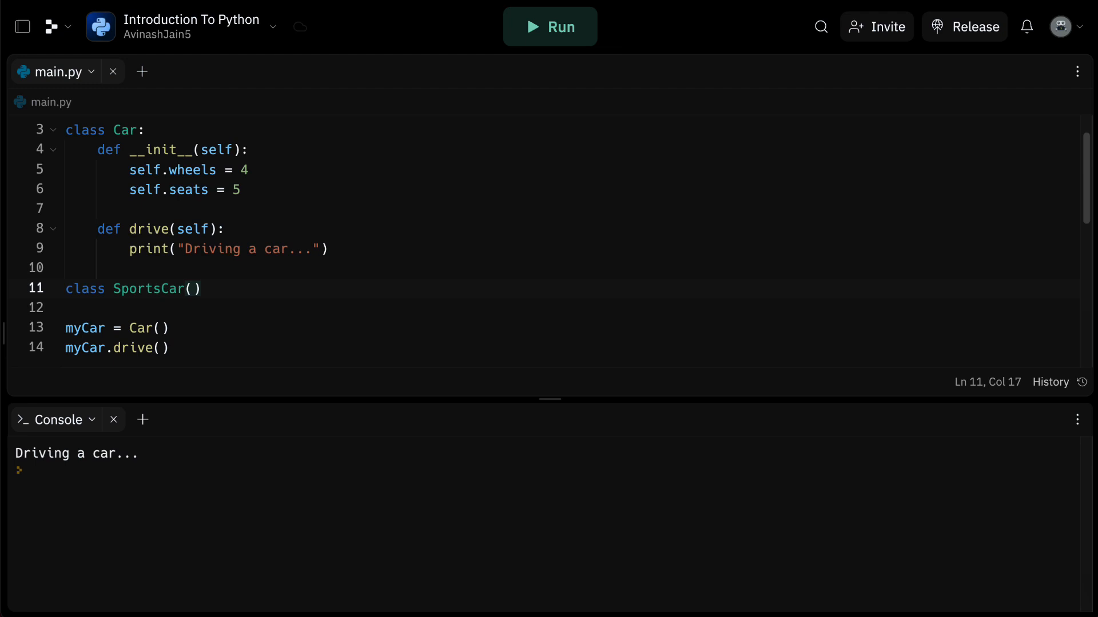
type("Car:")
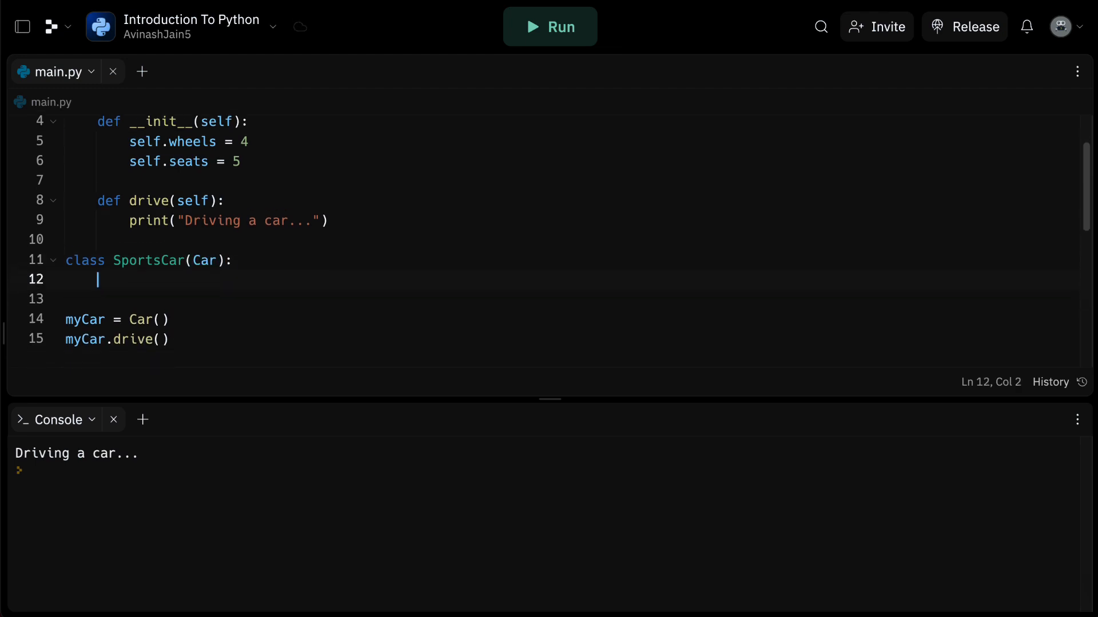
Write SportsCar __init__ calling super().__init__(), setting engine_power '400 HP' and seats = 2.
type("def __ini")
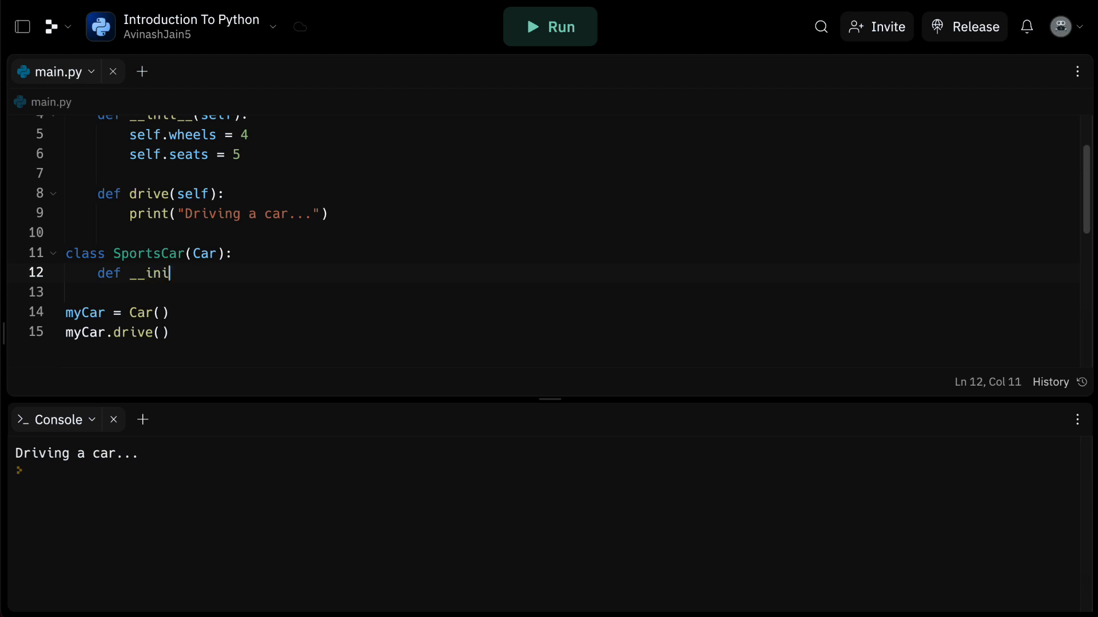
type("t__(self)")
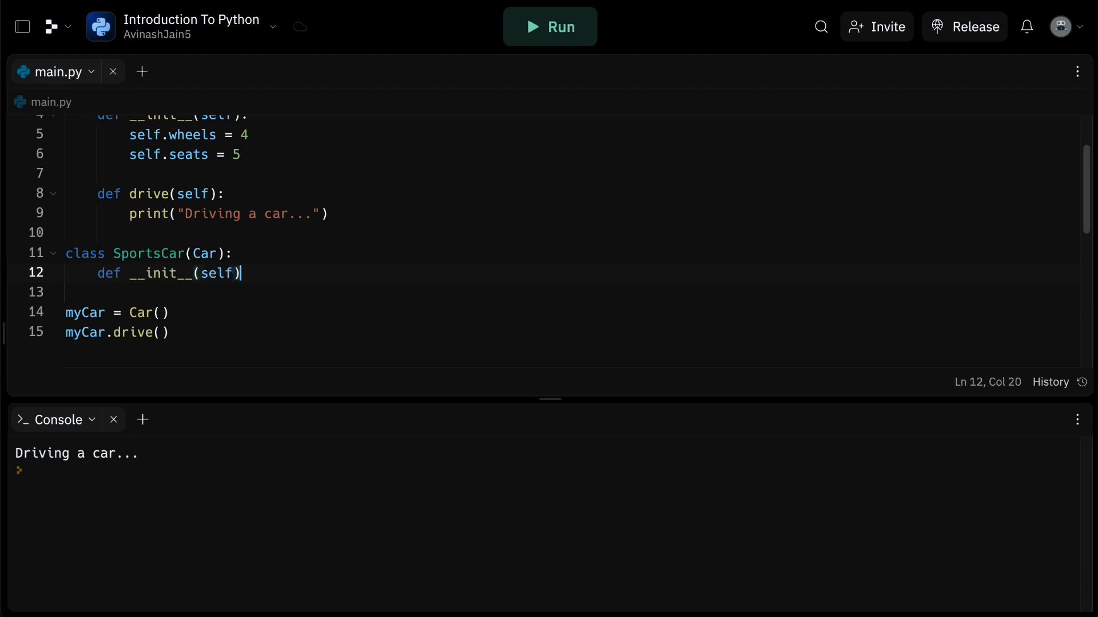
type(":")
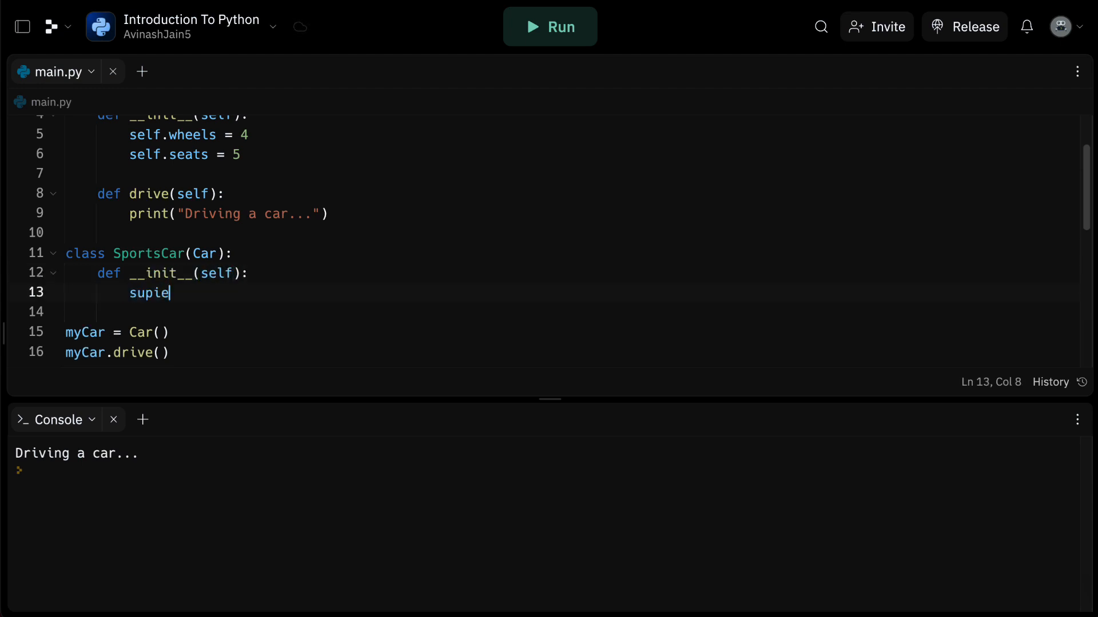
type("super().__init__(")
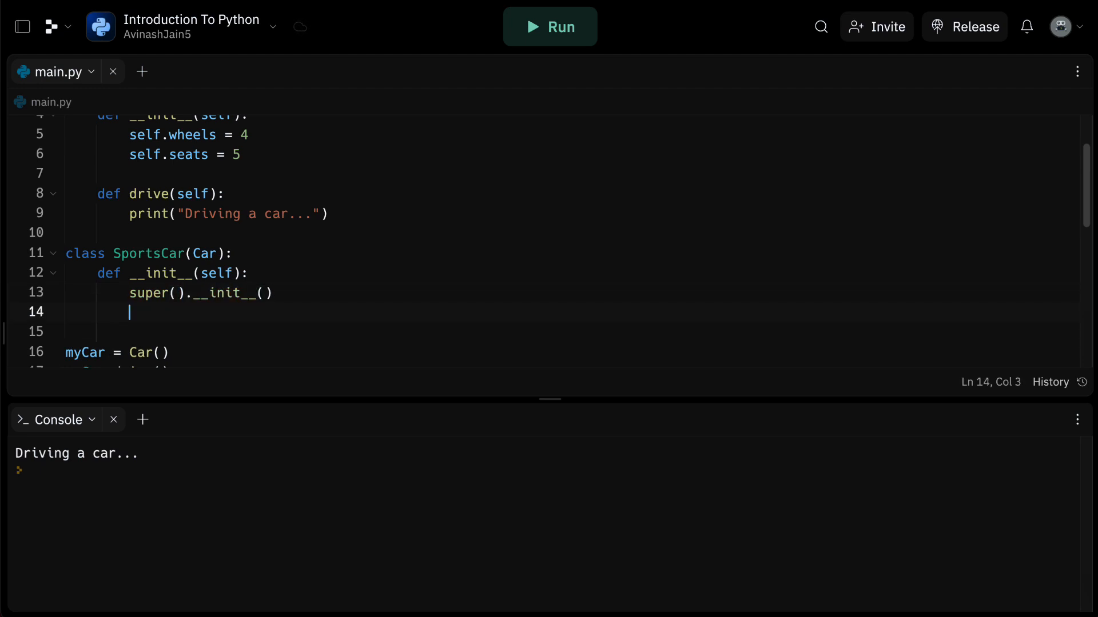
type("self.engine_pow")
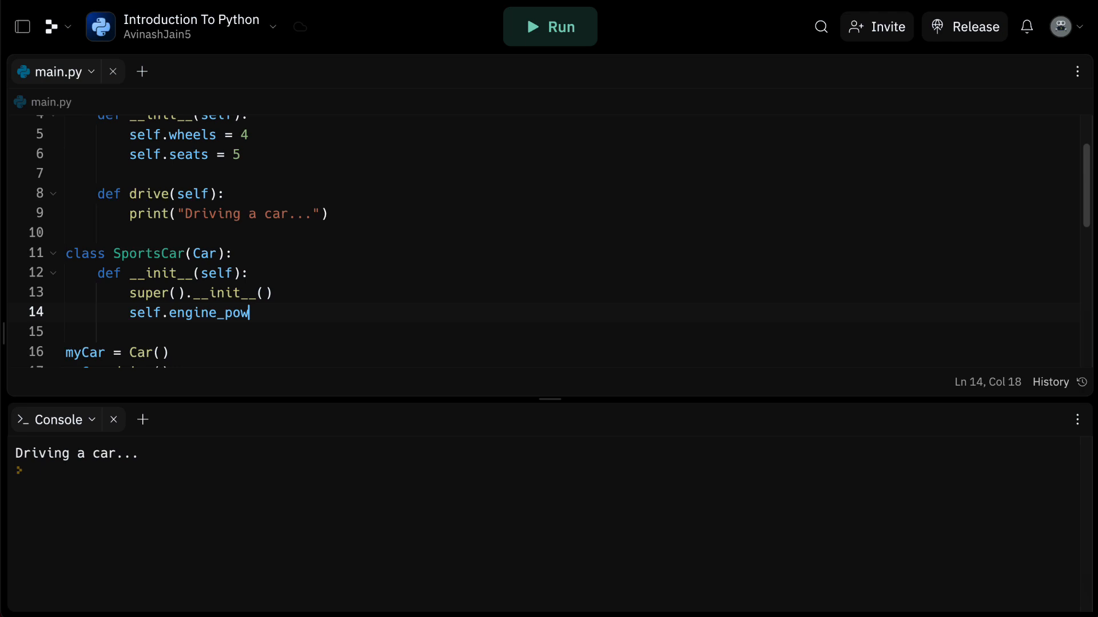
type("er = '4'")
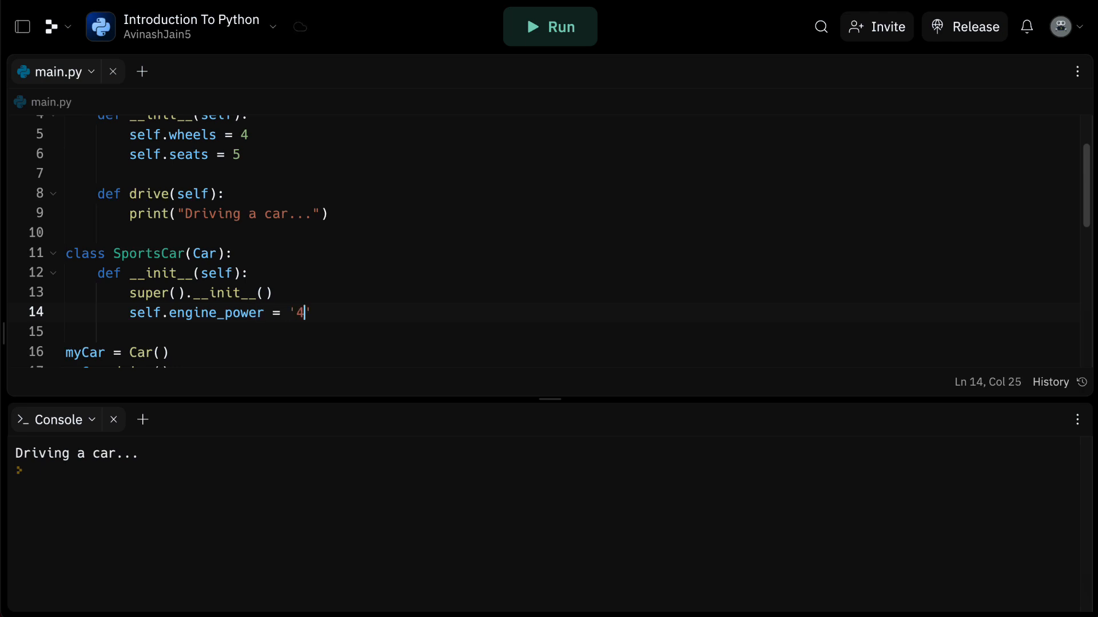
type("00 HP'")
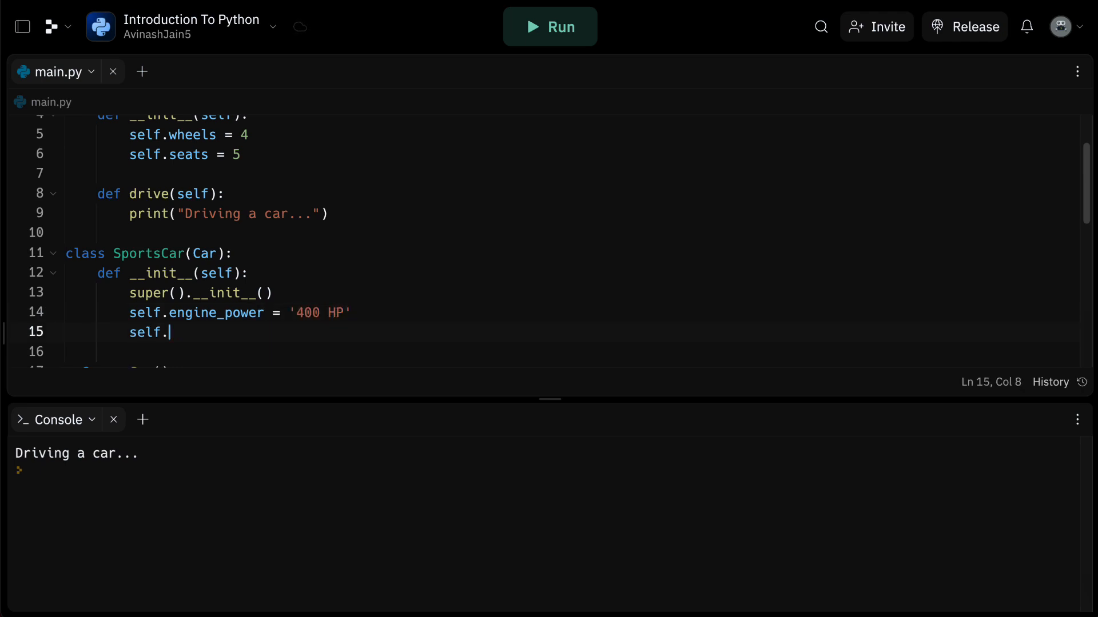
type("seats = 2")
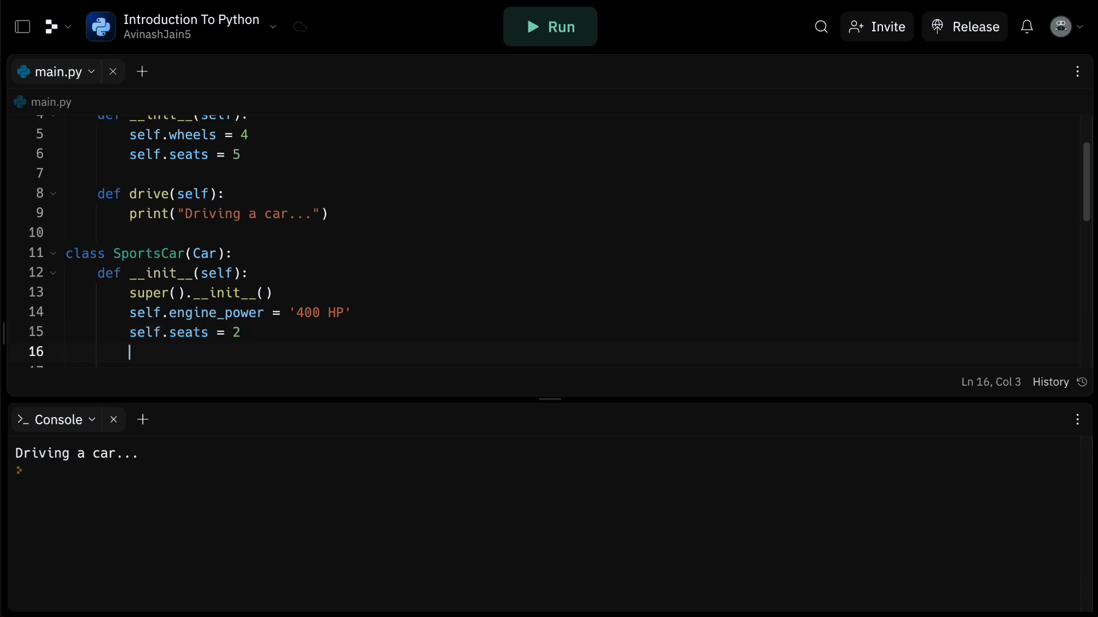
Override drive(self) in SportsCar to print 'Driving a sports car...'.
type("def")
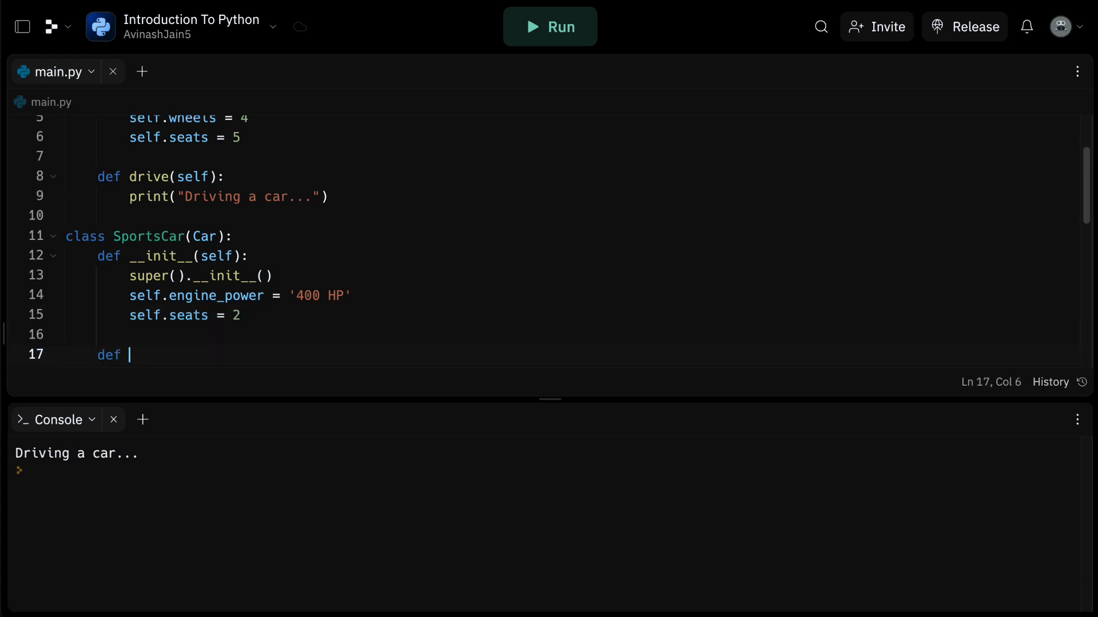
type("drive(self):")
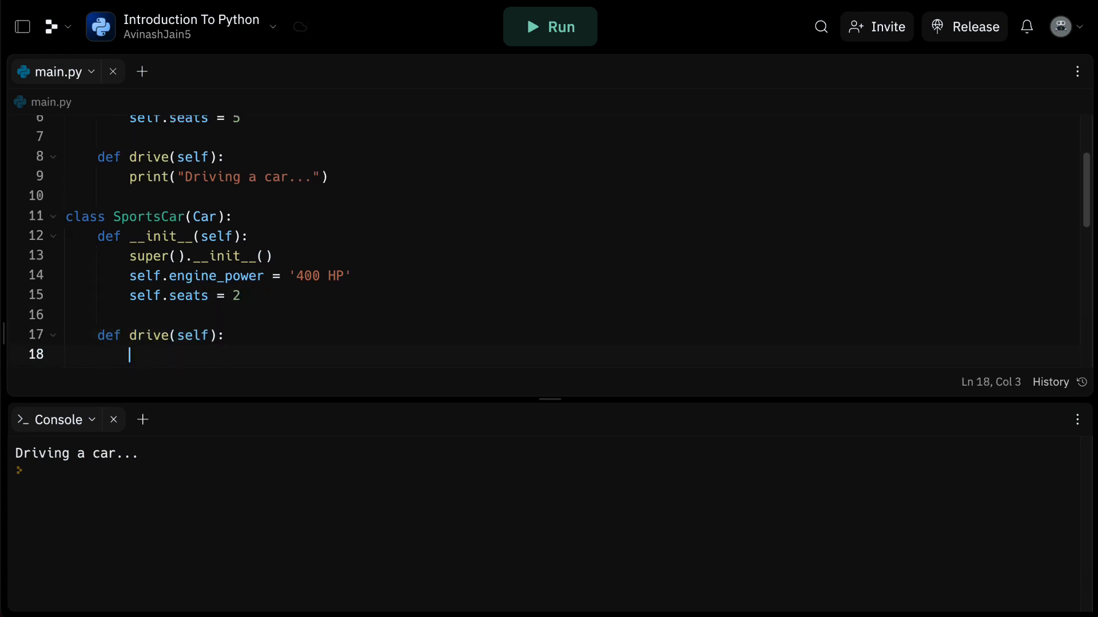
type("print('D'")
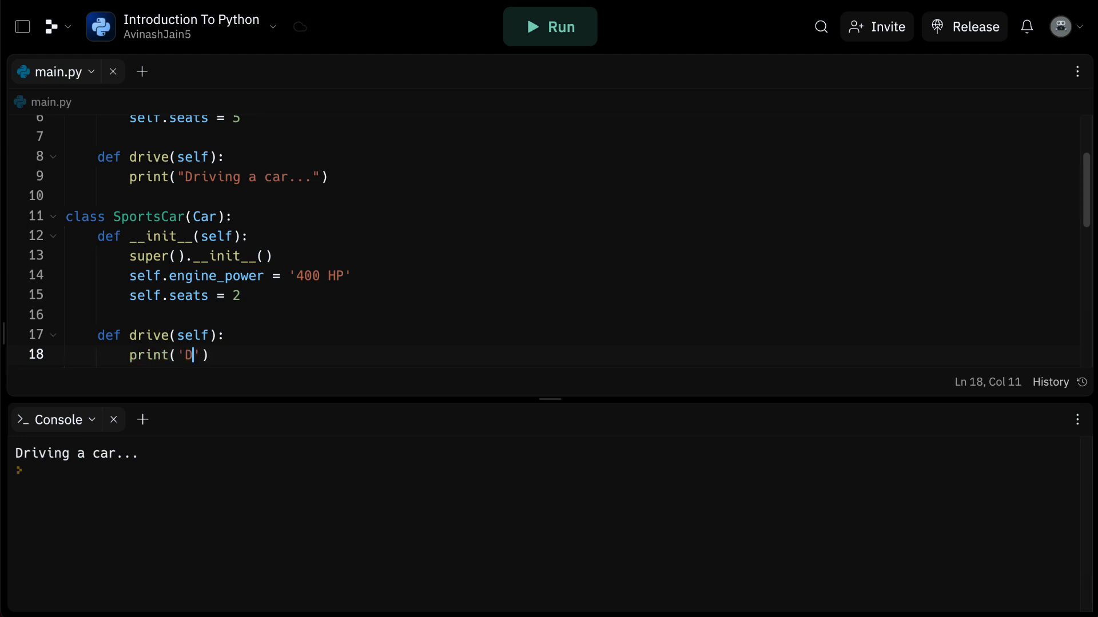
type("riving a sports car...")
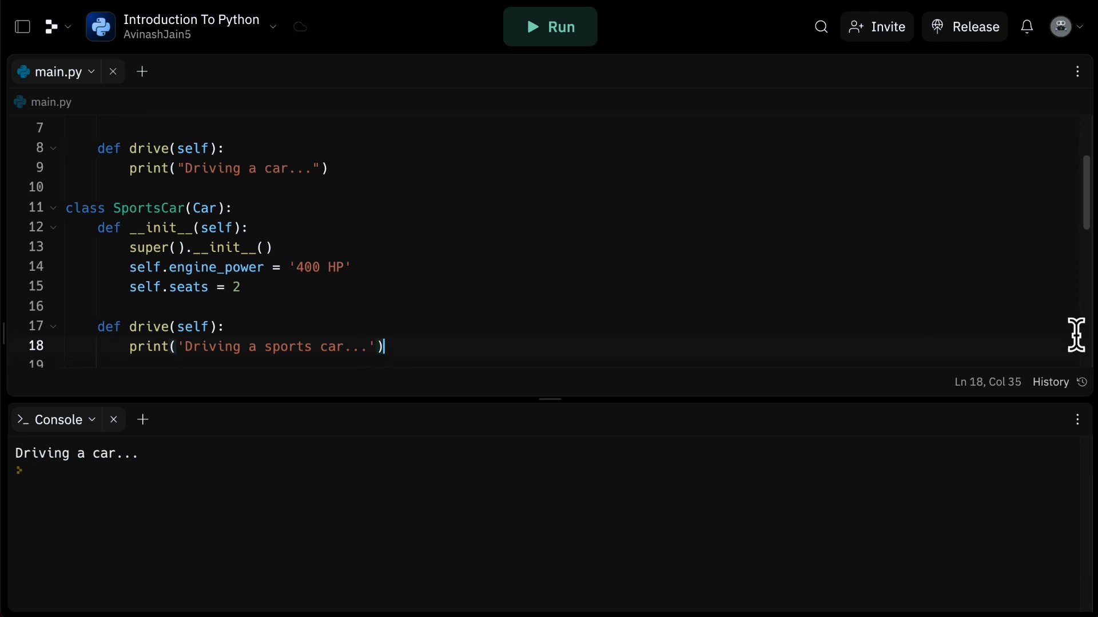
scroll("down", 3)
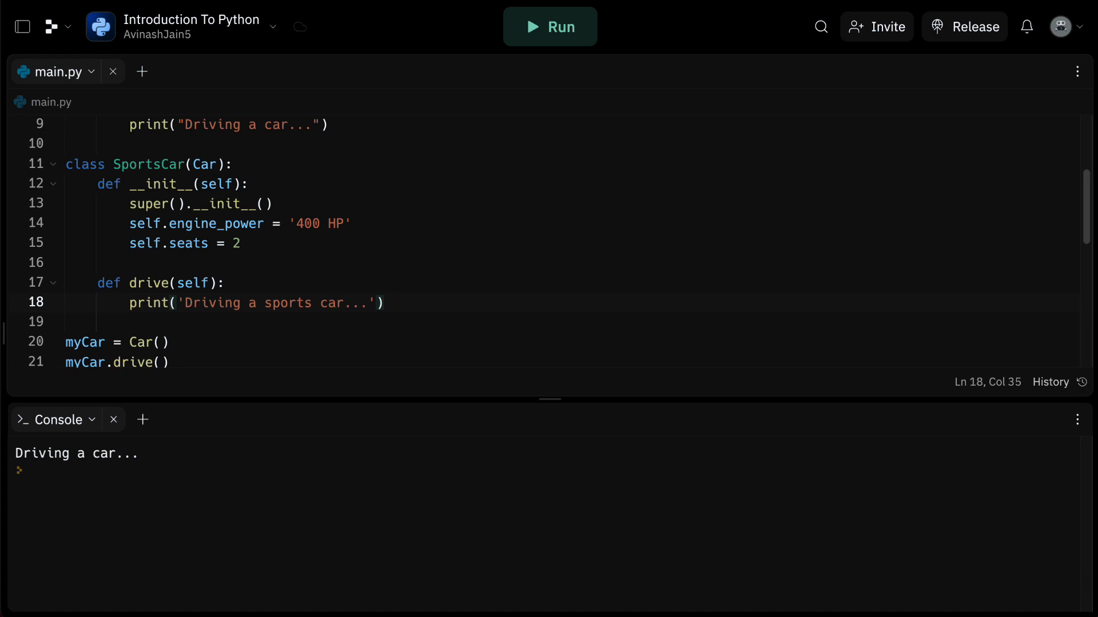
left_click(383, 302)
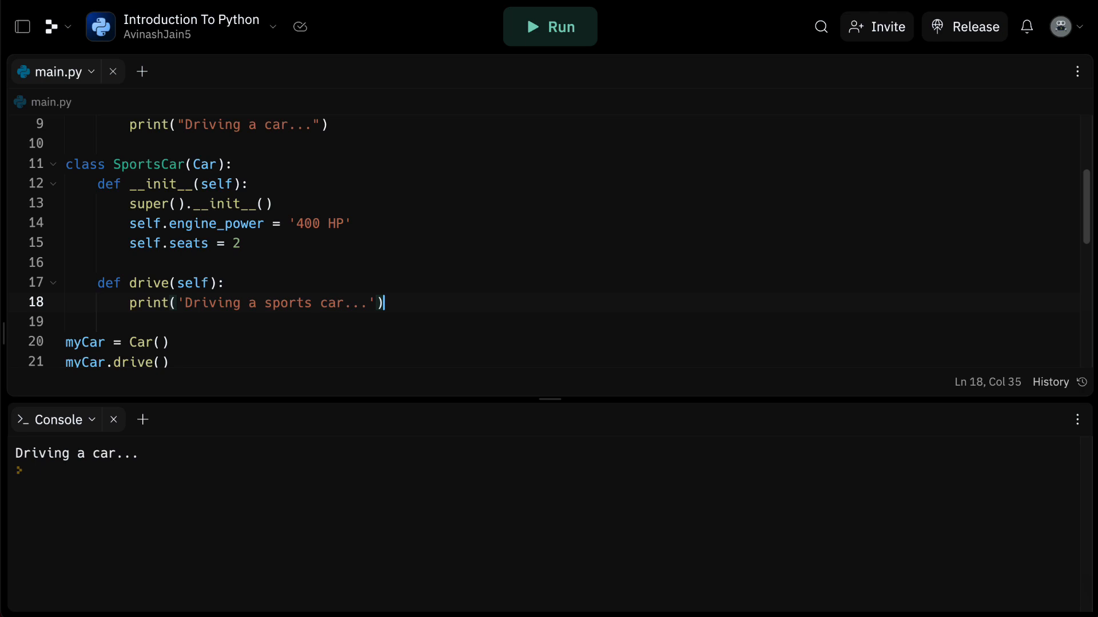
mouse_move(540, 402)
type("mySportsC")
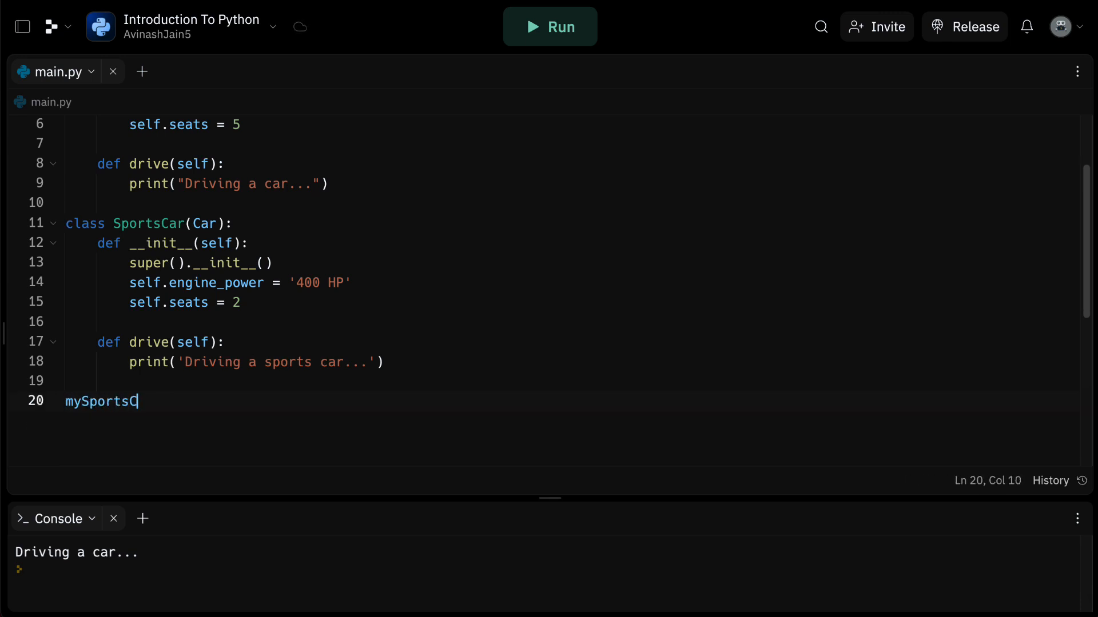
Replace myCar with a mySportsCar = SportsCar() instance and run to print 'Driving a sports car...'.
type("ar = SportsC")
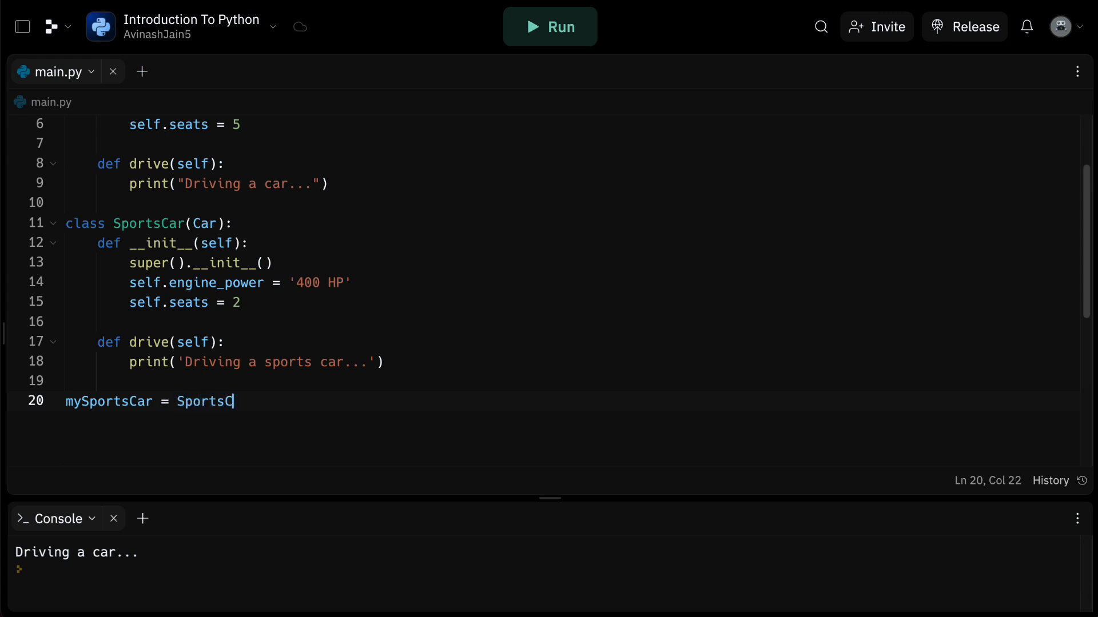
type("ar(")
type("myS")
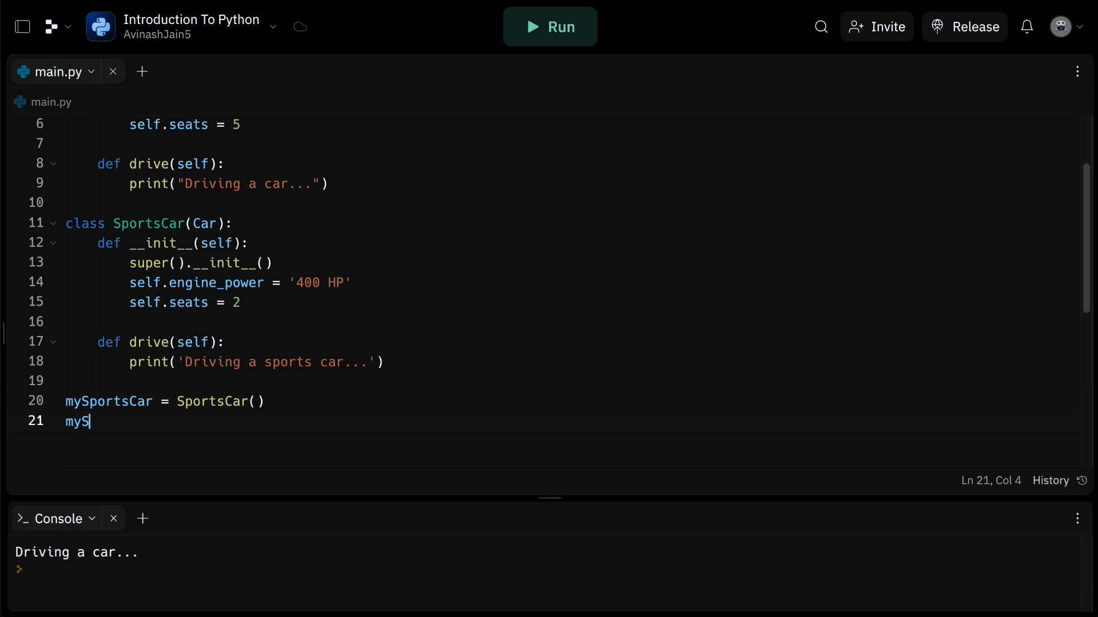
left_click(549, 26)
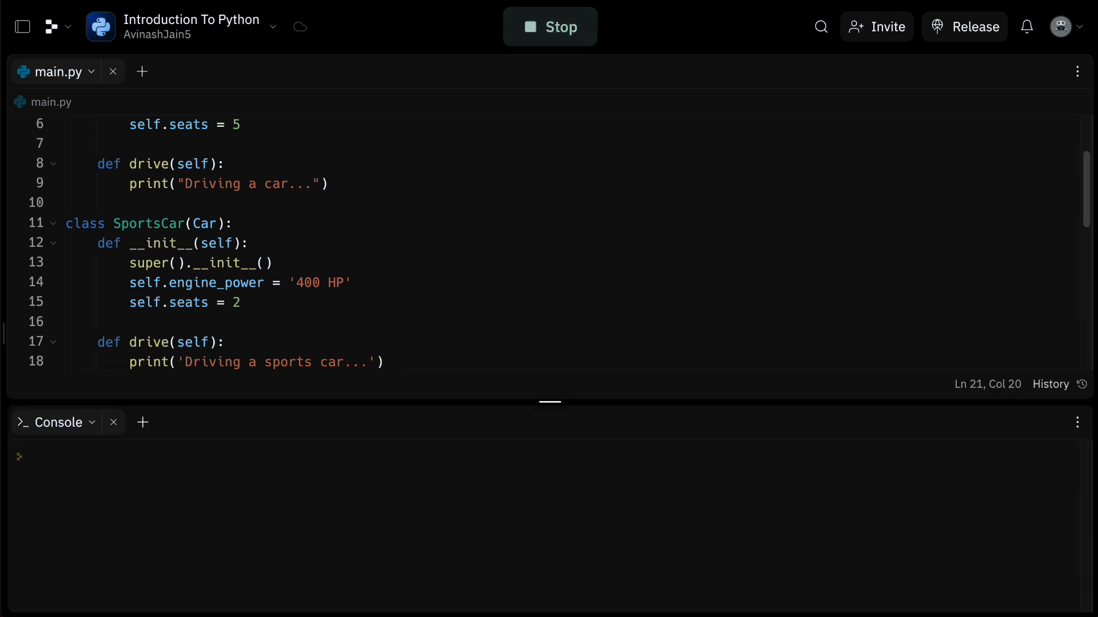
left_click(549, 27)
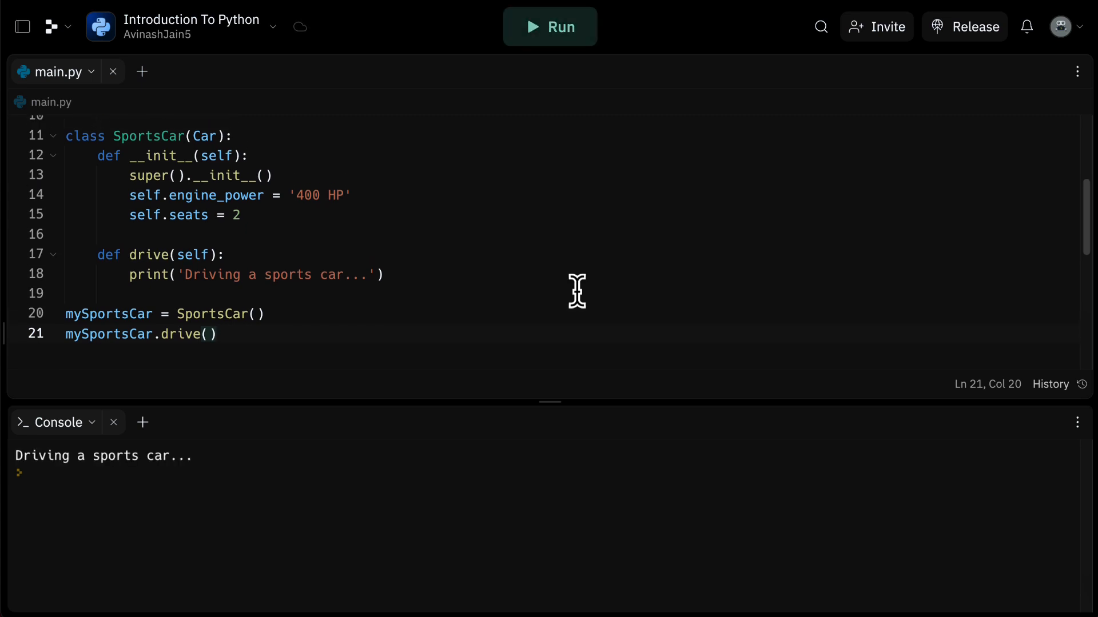
mouse_move(1001, 349)
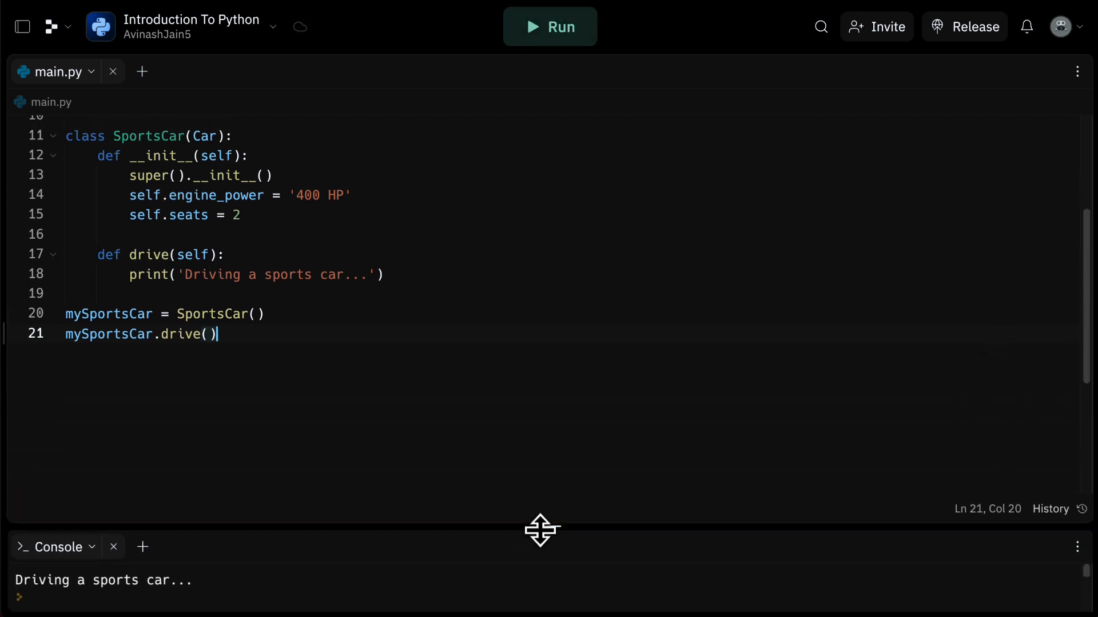
scroll("up", 3)
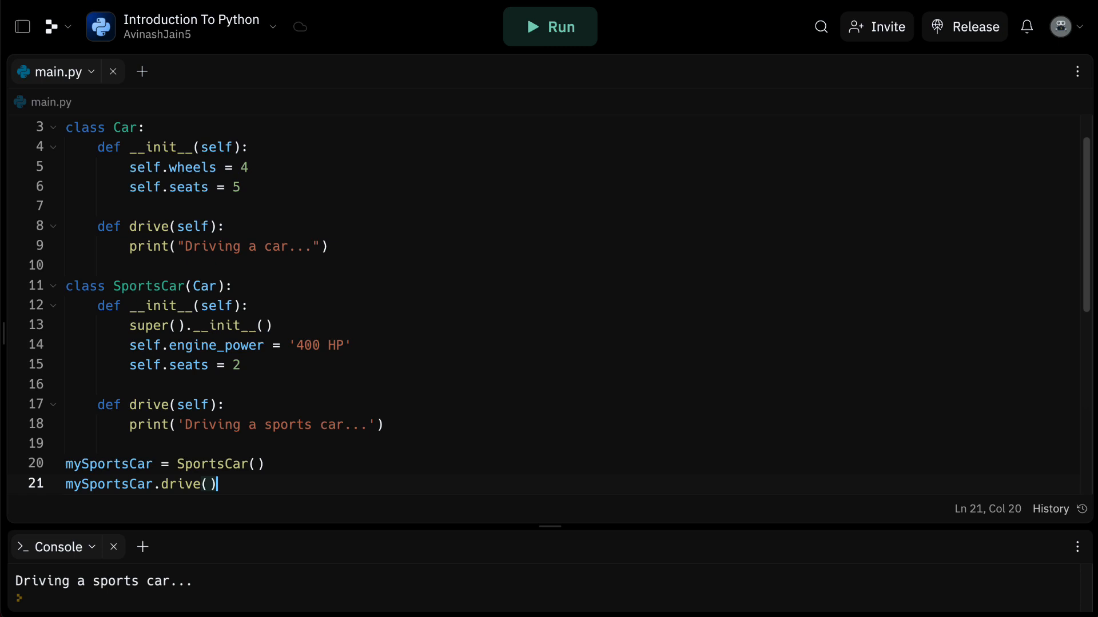
mouse_move(98, 231)
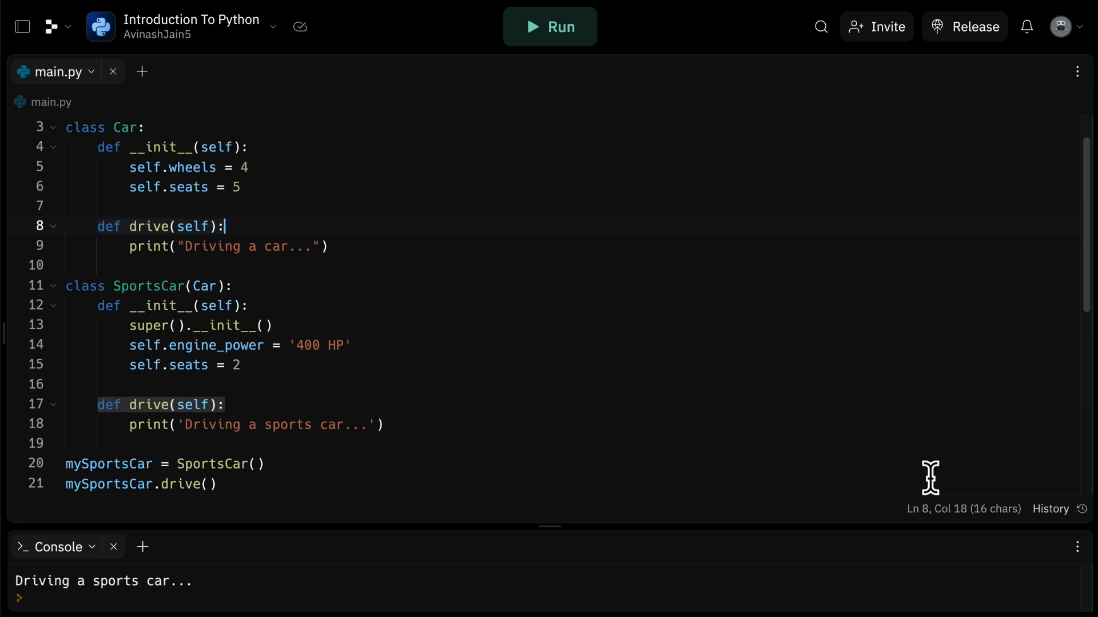
Comment out SportsCar's drive override and rerun so the parent's 'Driving a car...' prints.
left_click(91, 412)
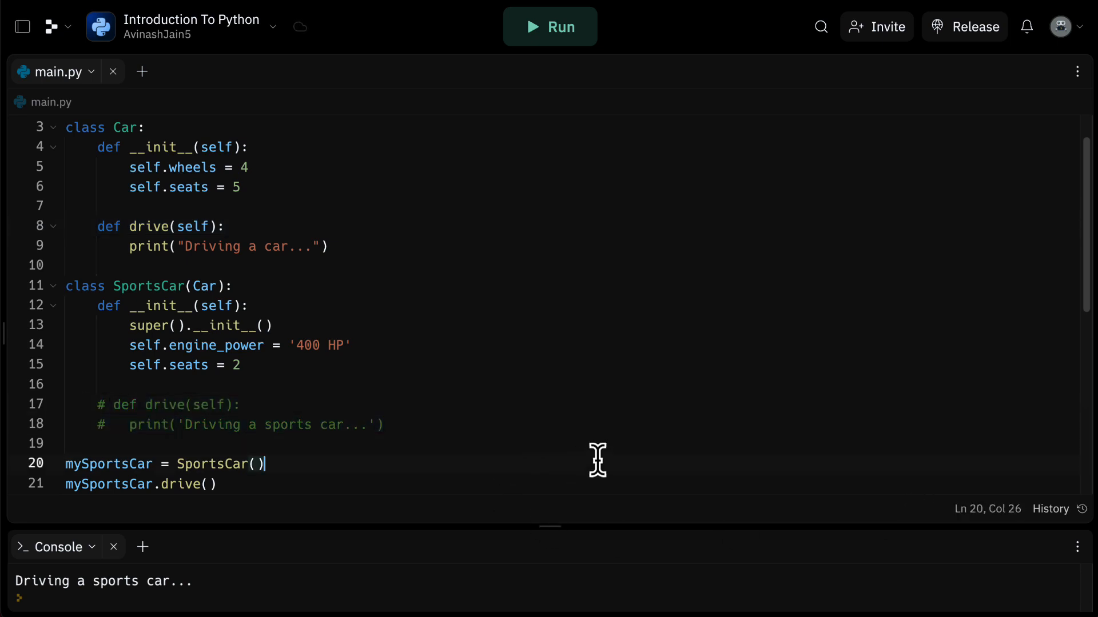
left_click(549, 27)
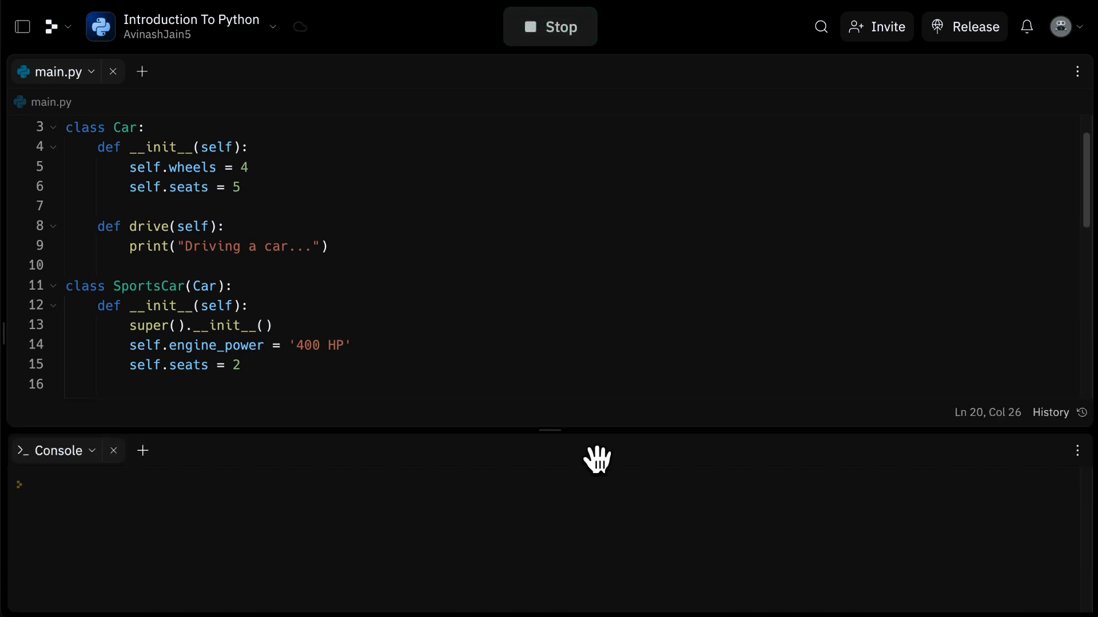
left_click(549, 27)
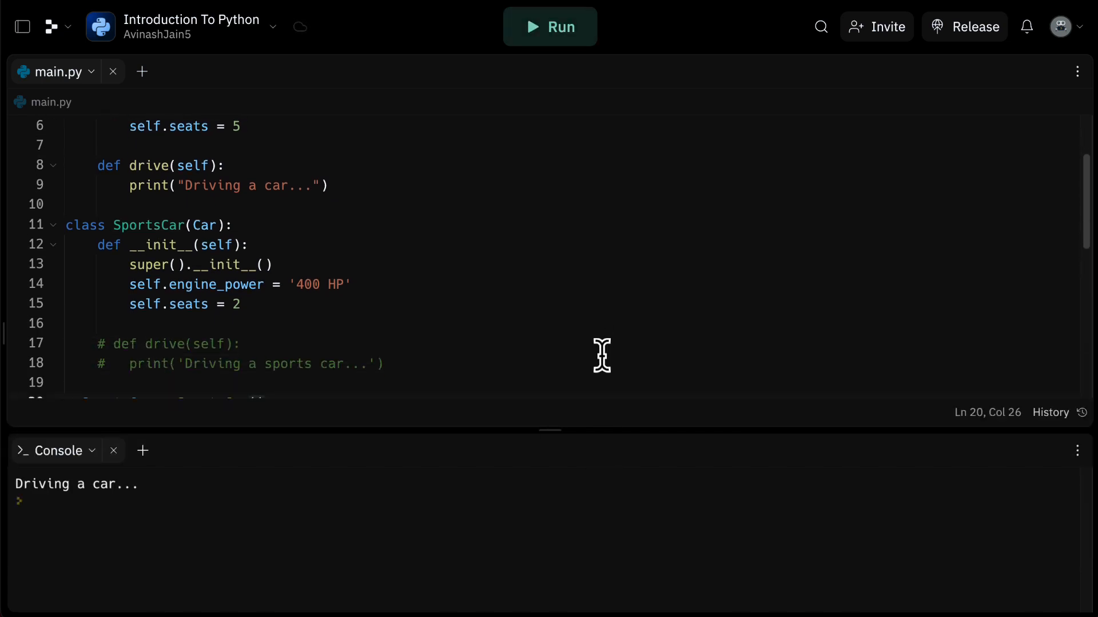
left_click(327, 191)
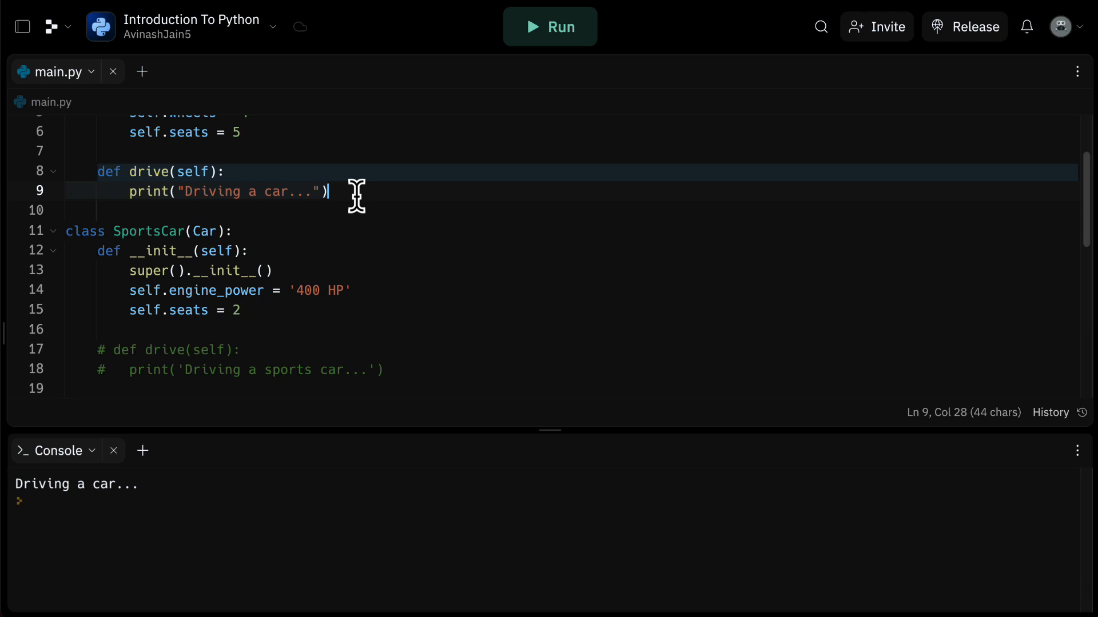
Review the commented override and start a comment line inside SportsCar's __init__.
scroll("up", 3)
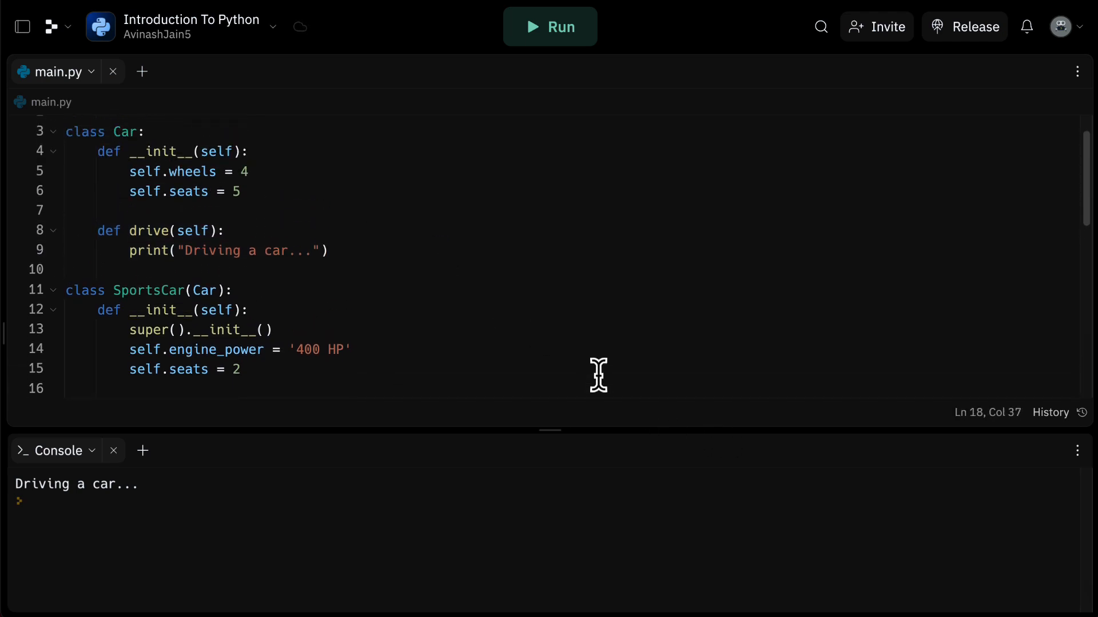
mouse_move(557, 432)
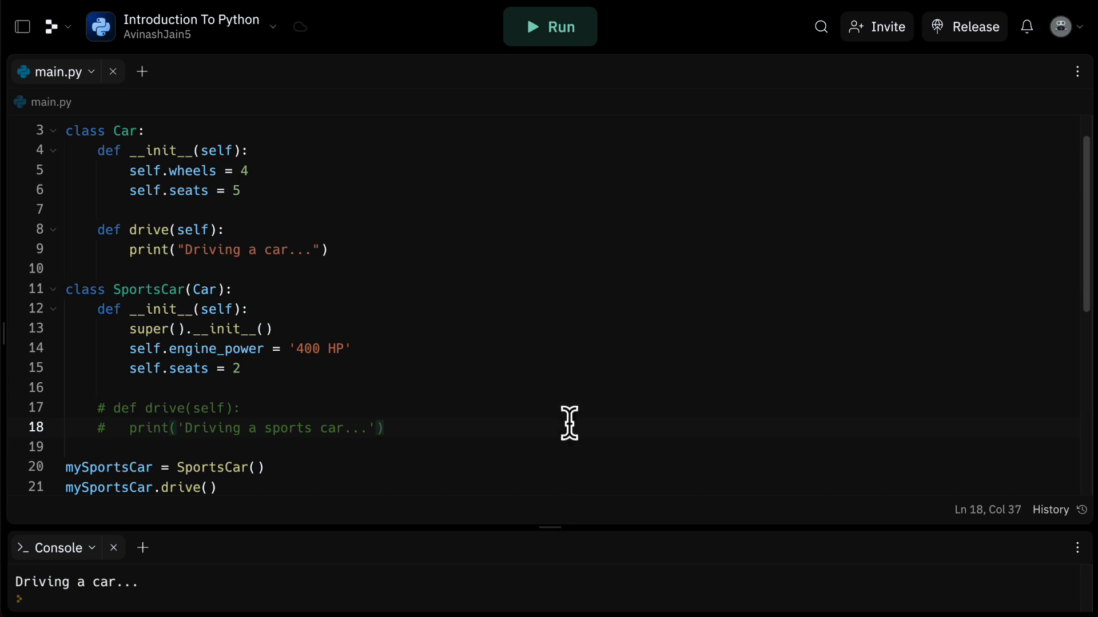
scroll("up", 3)
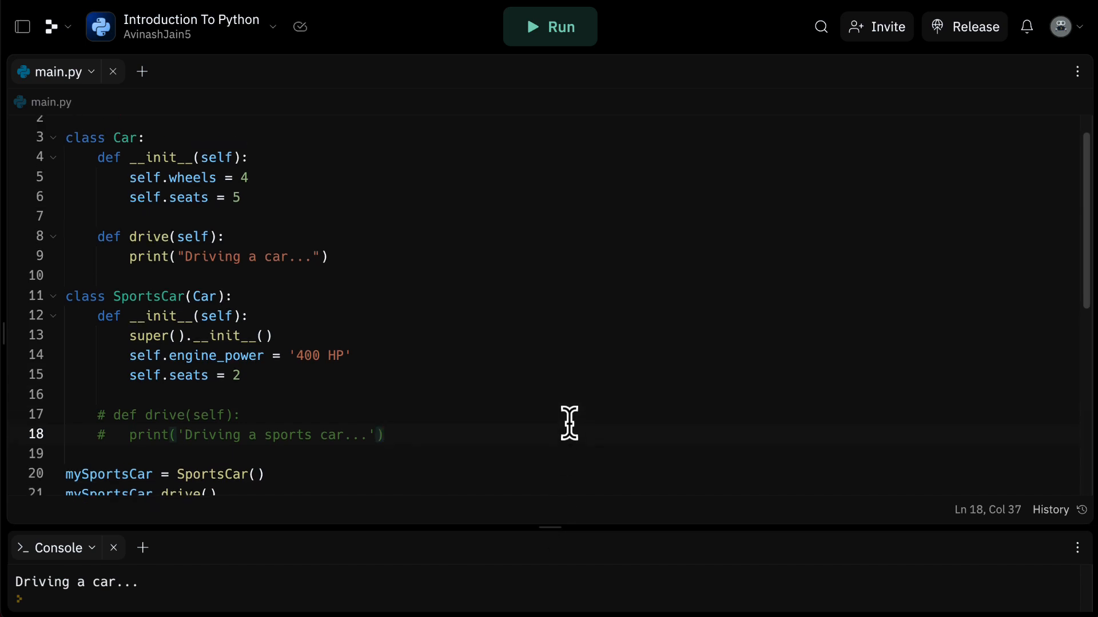
left_click(383, 434)
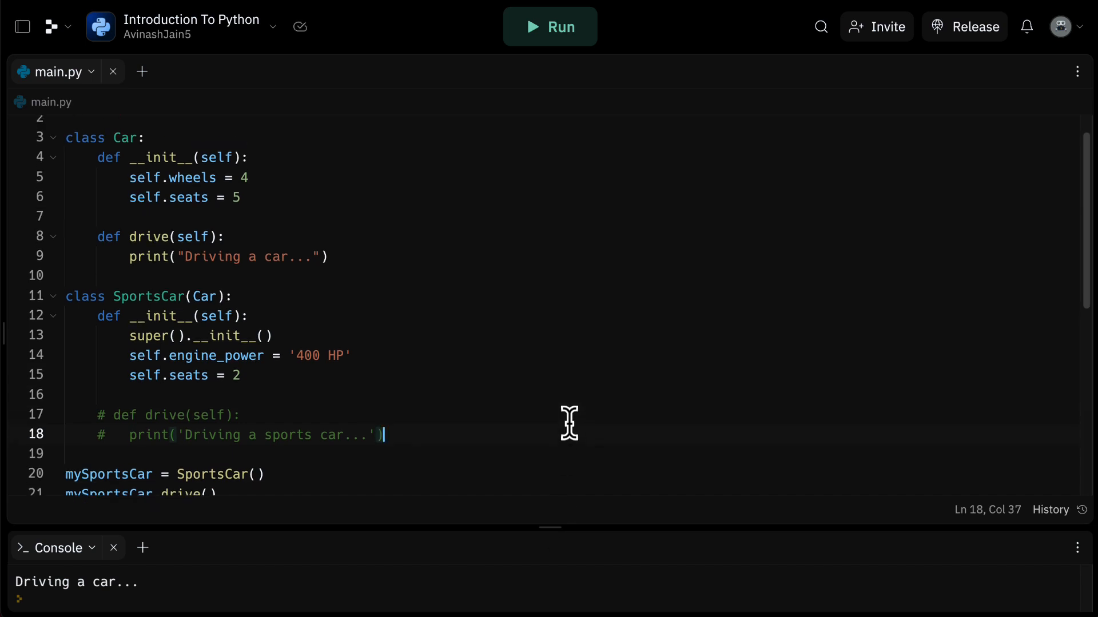
mouse_move(1048, 372)
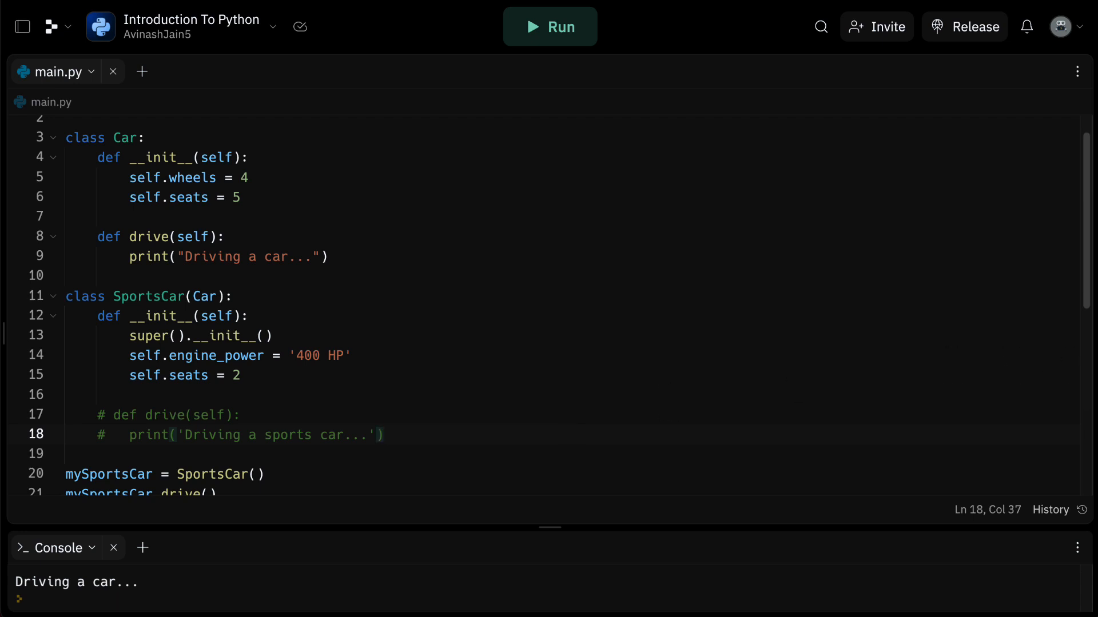
left_click(384, 434)
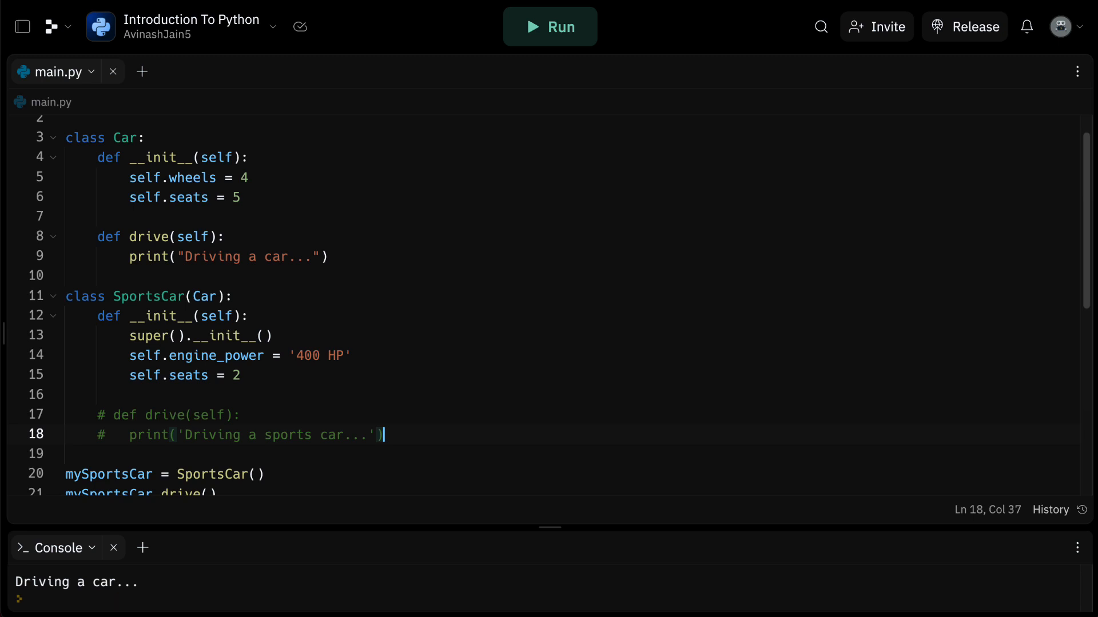
mouse_move(780, 28)
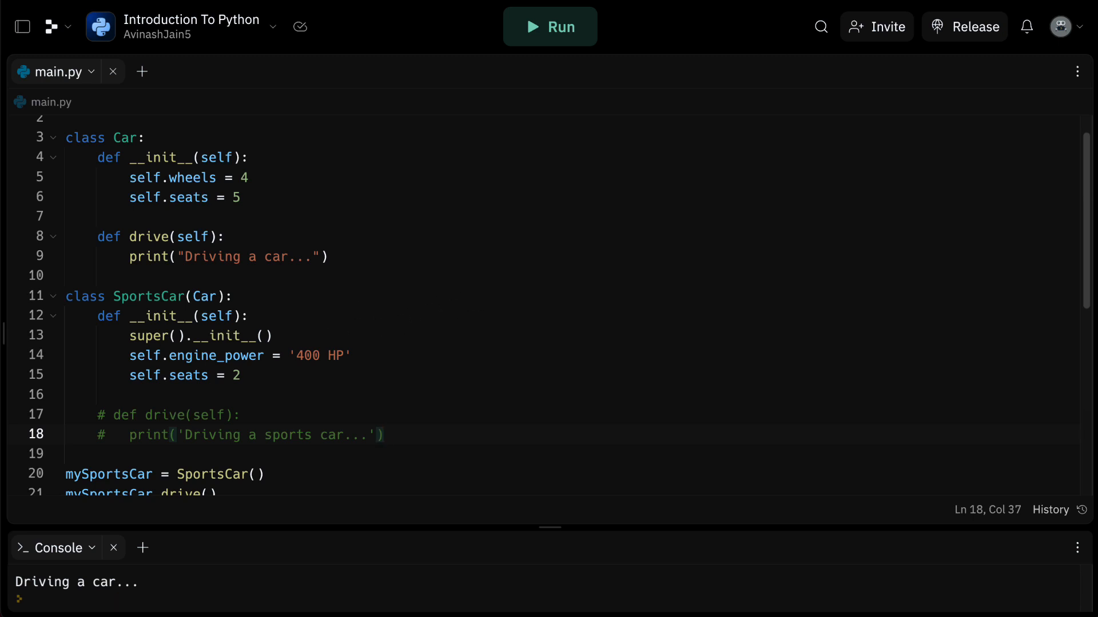
left_click(249, 315)
type("# Remember this execute")
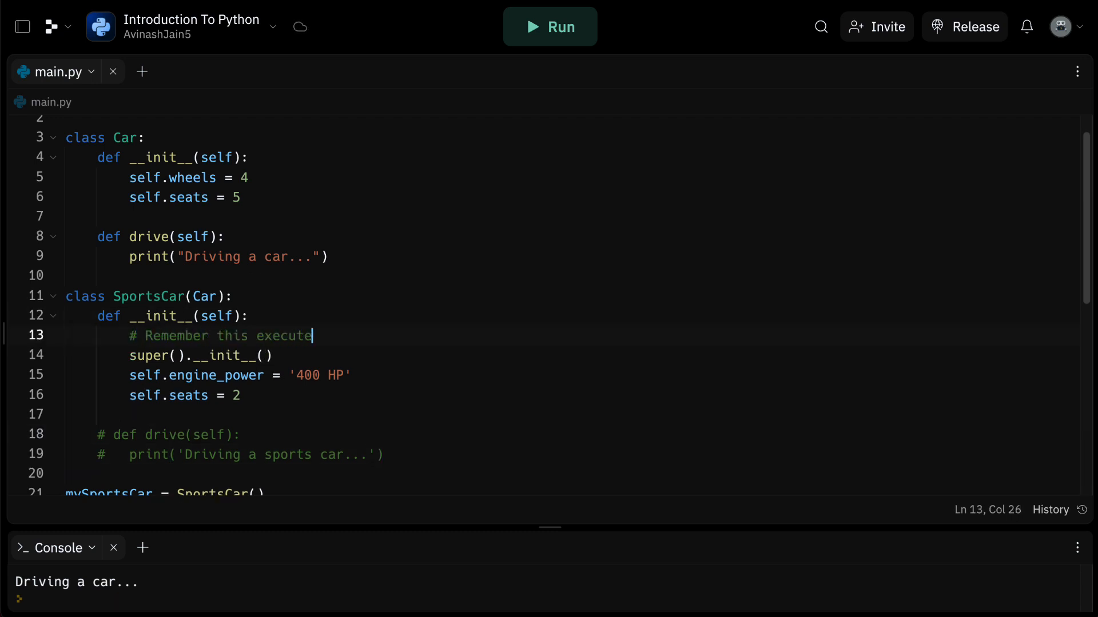
Finish the comment that super().__init__() executes the init function of the parent class.
type("s the init function of the parent class")
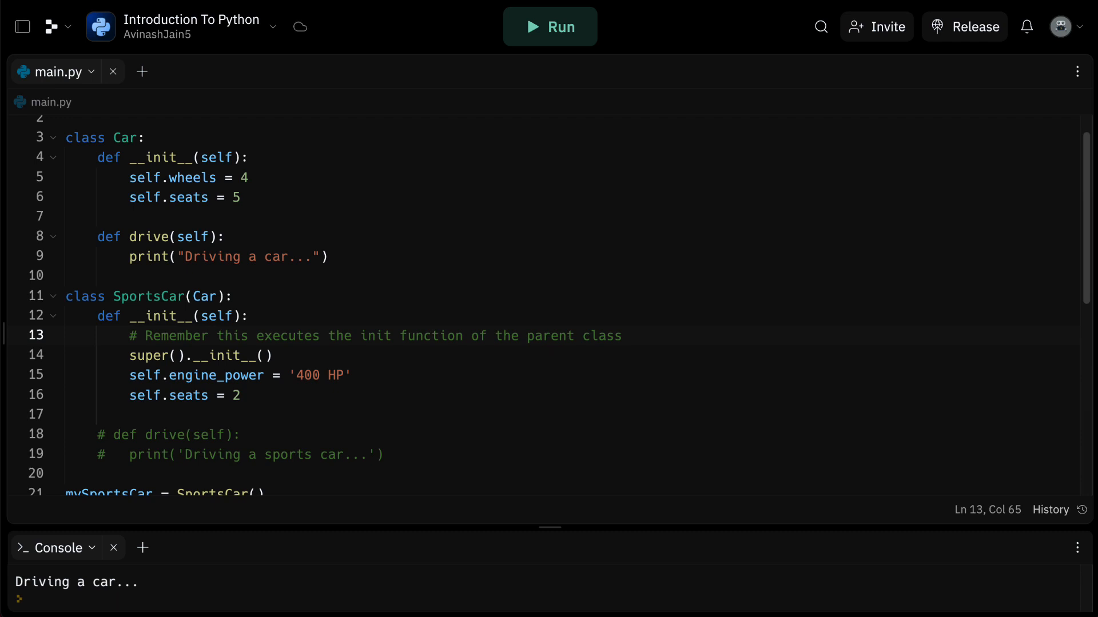
mouse_move(1075, 406)
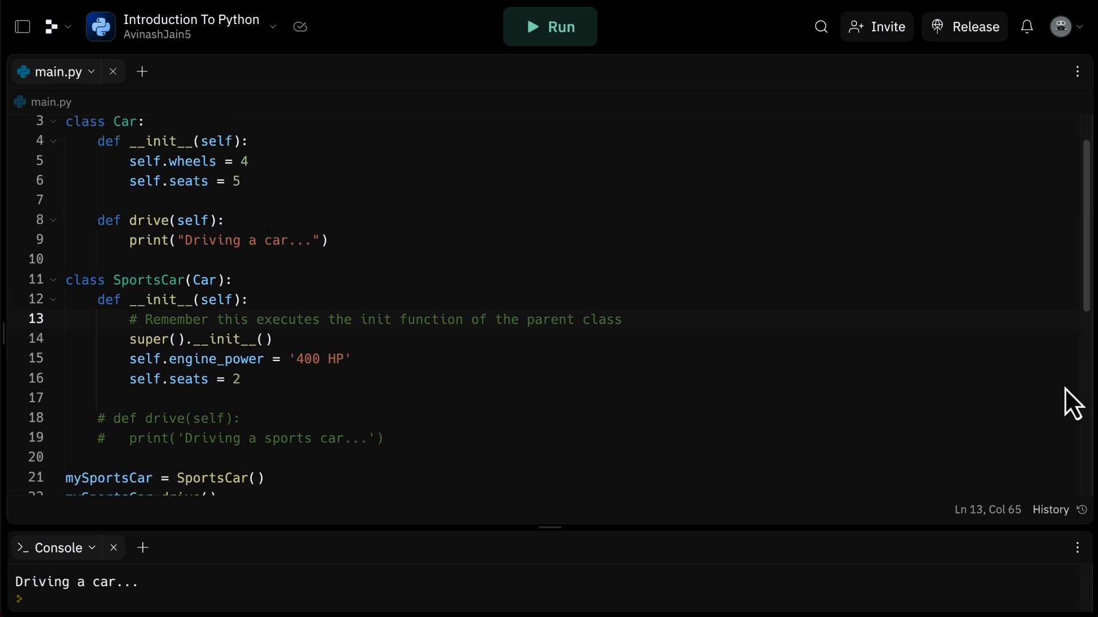
left_click(97, 417)
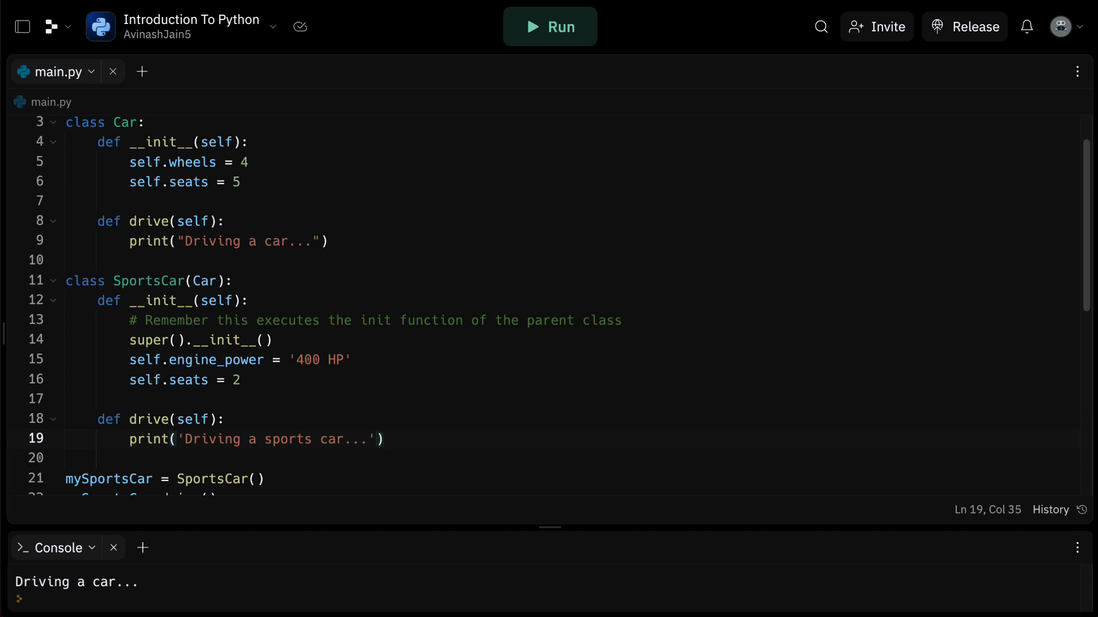
Restore SportsCar's drive override as active code and review the finished main.py.
left_click(384, 439)
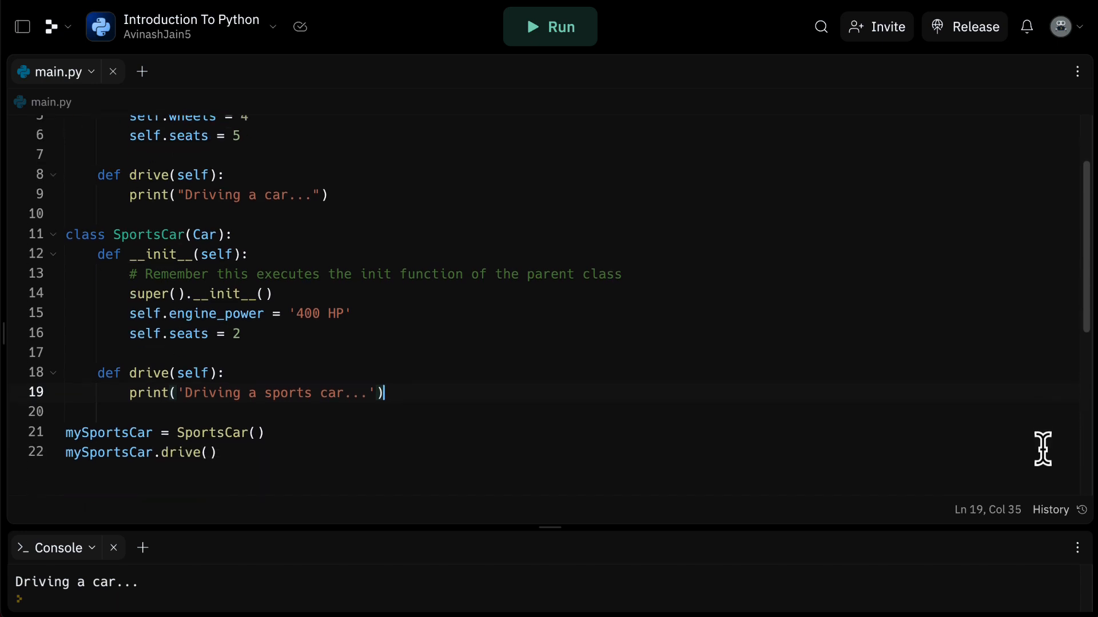
scroll("up", 3)
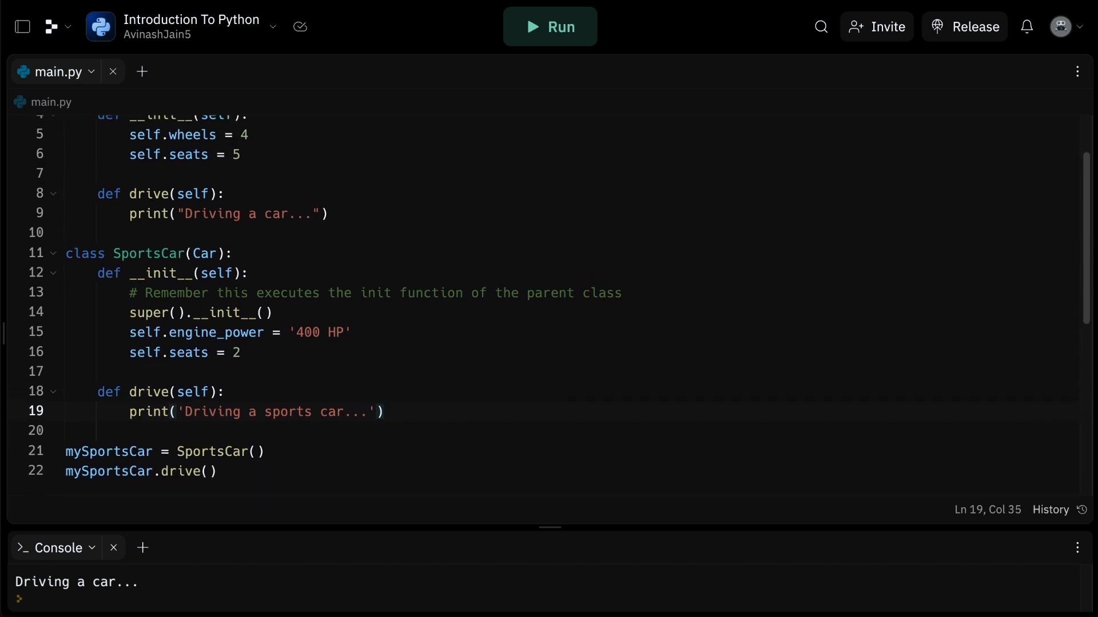
left_click(384, 412)
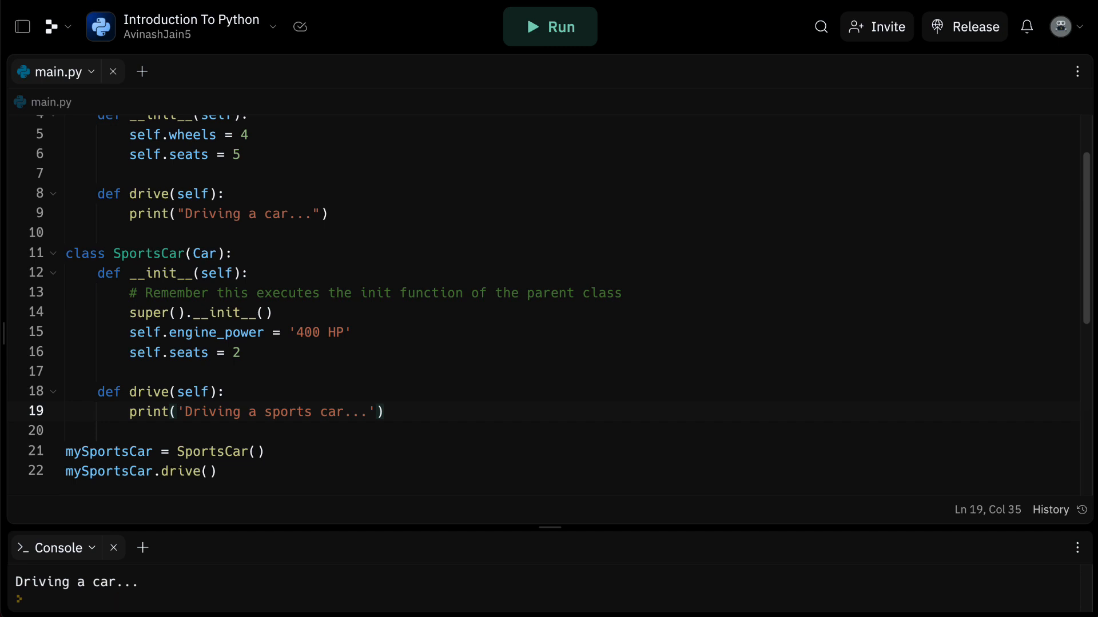
left_click(384, 411)
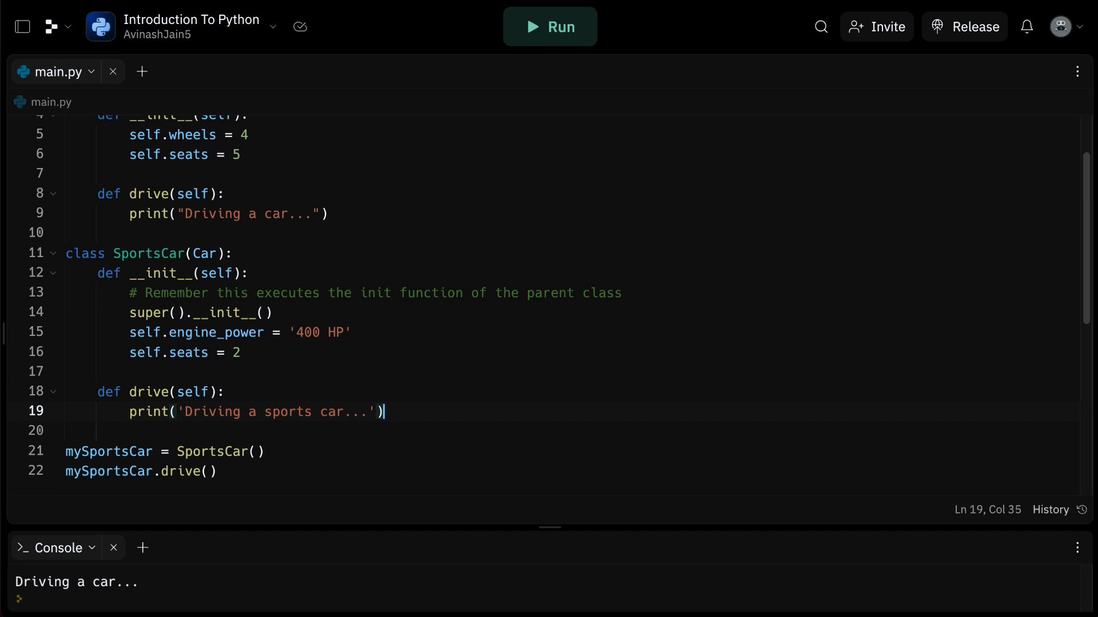